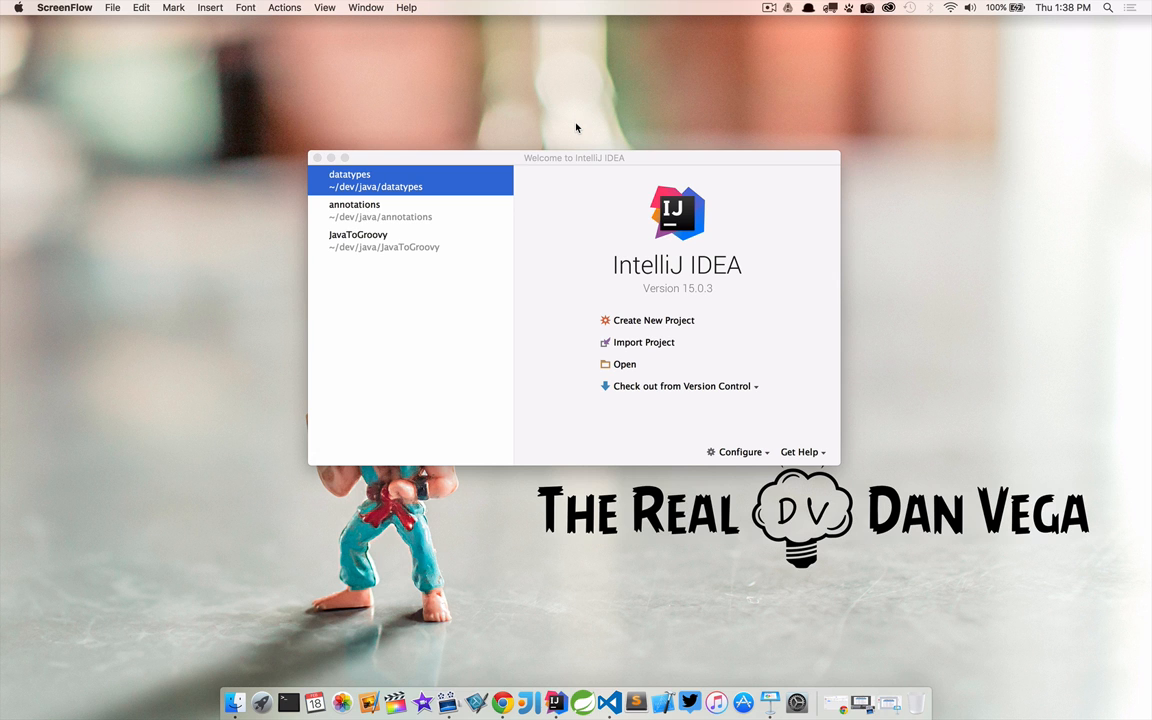
{"action": "mouse_move", "coordinate": [644, 312]}
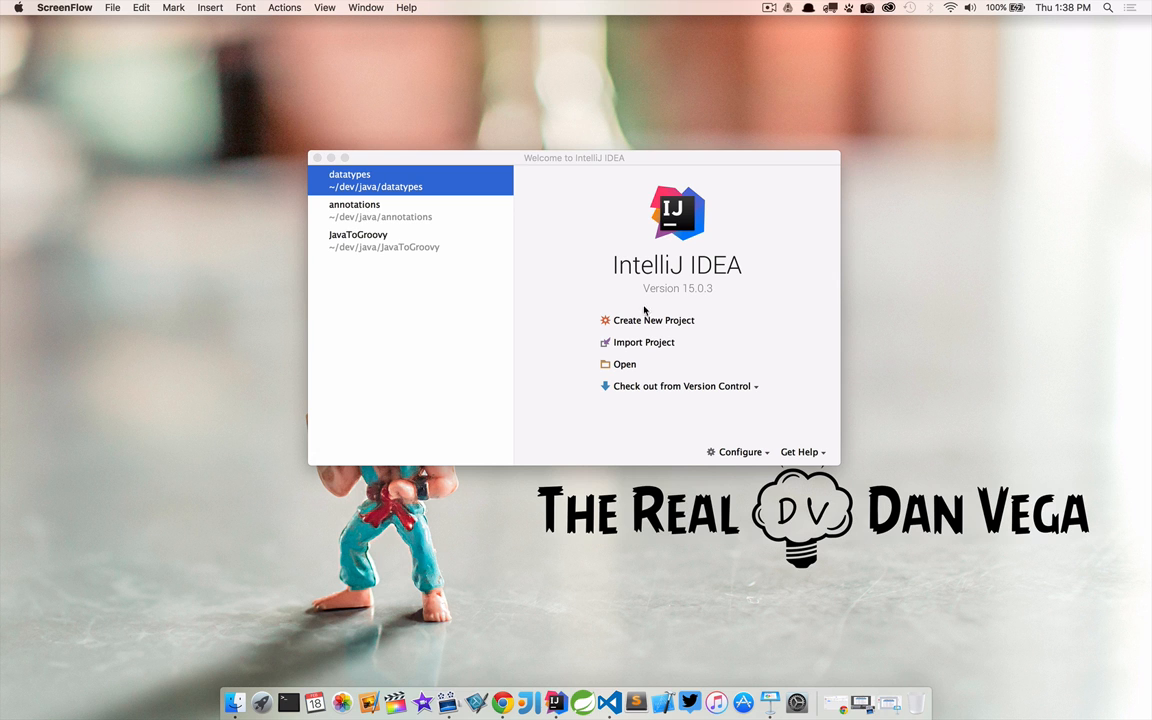
Create a Java Command Line App project named PrimitiveDataTypes from the template.
{"action": "left_click", "coordinate": [652, 320]}
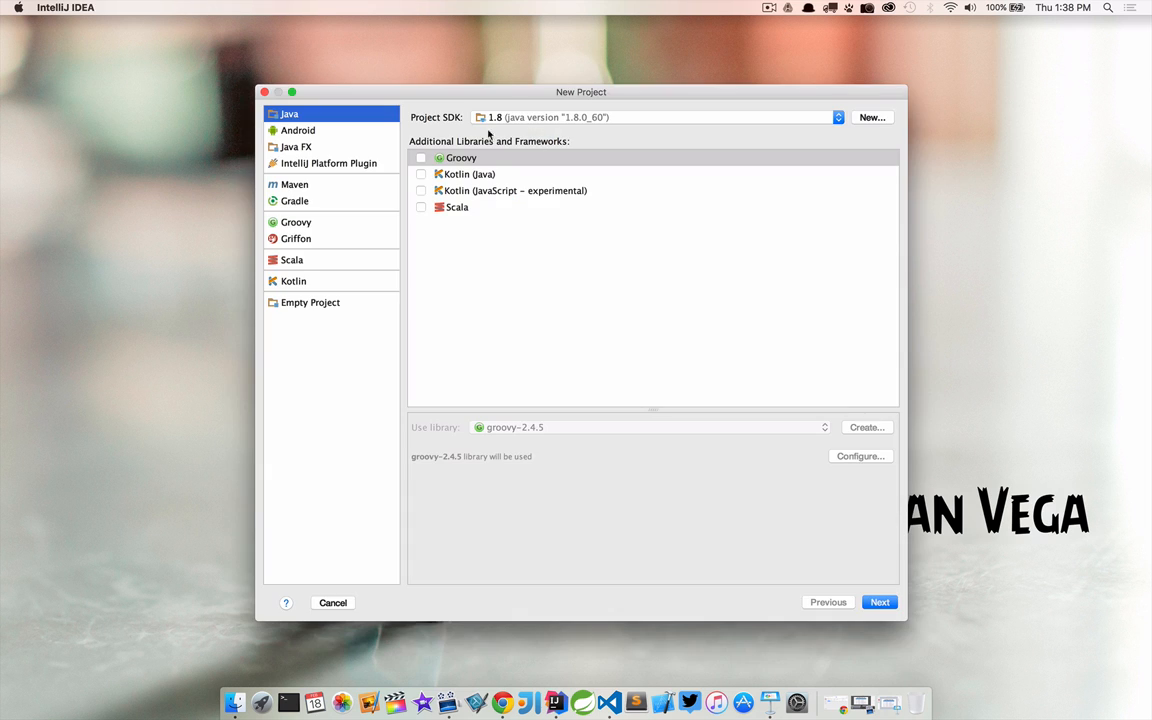
{"action": "mouse_move", "coordinate": [366, 104]}
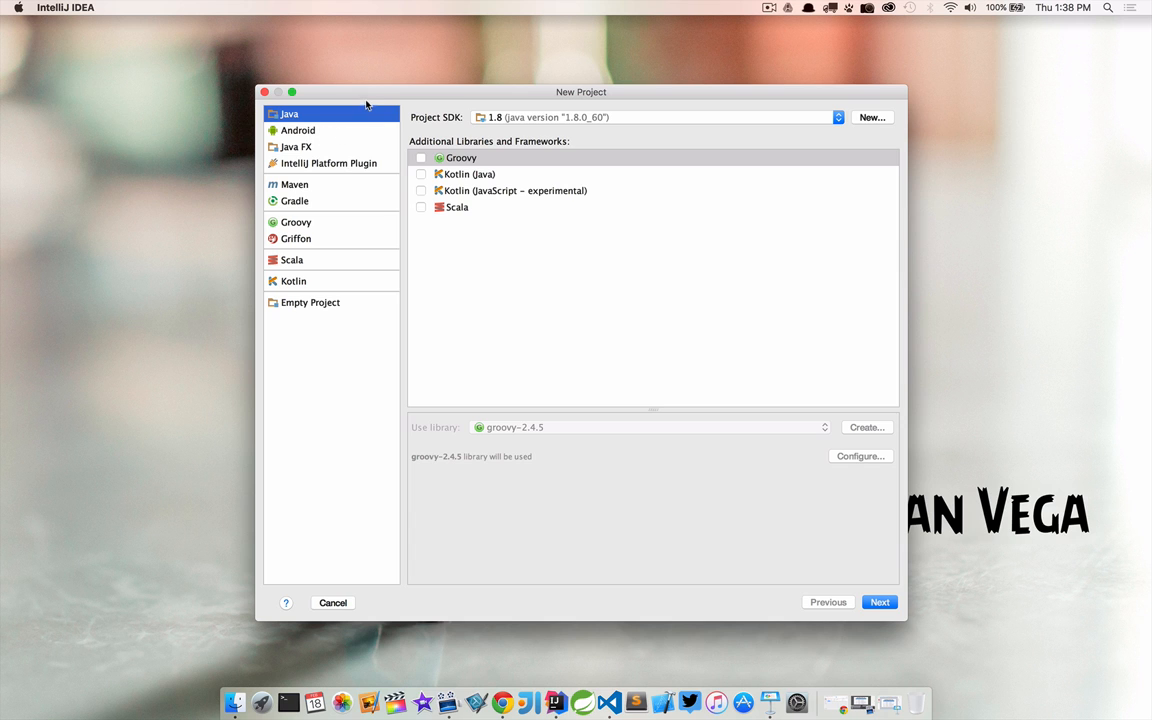
{"action": "left_click", "coordinate": [880, 602]}
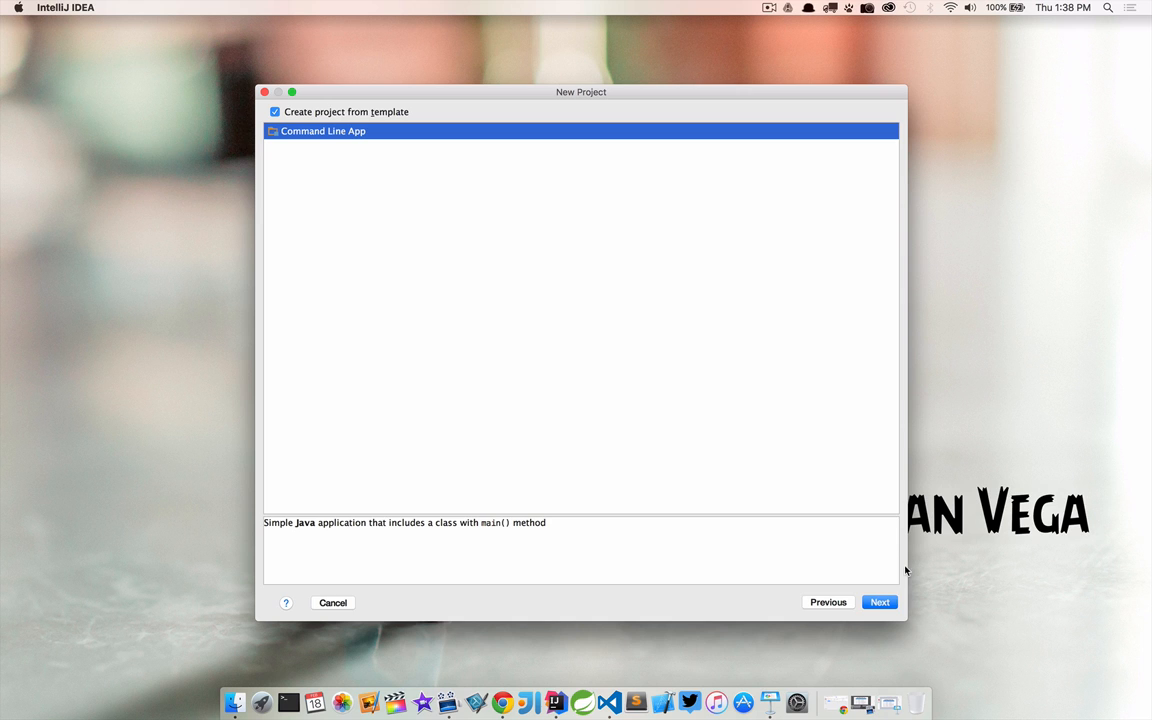
{"action": "left_click", "coordinate": [880, 602]}
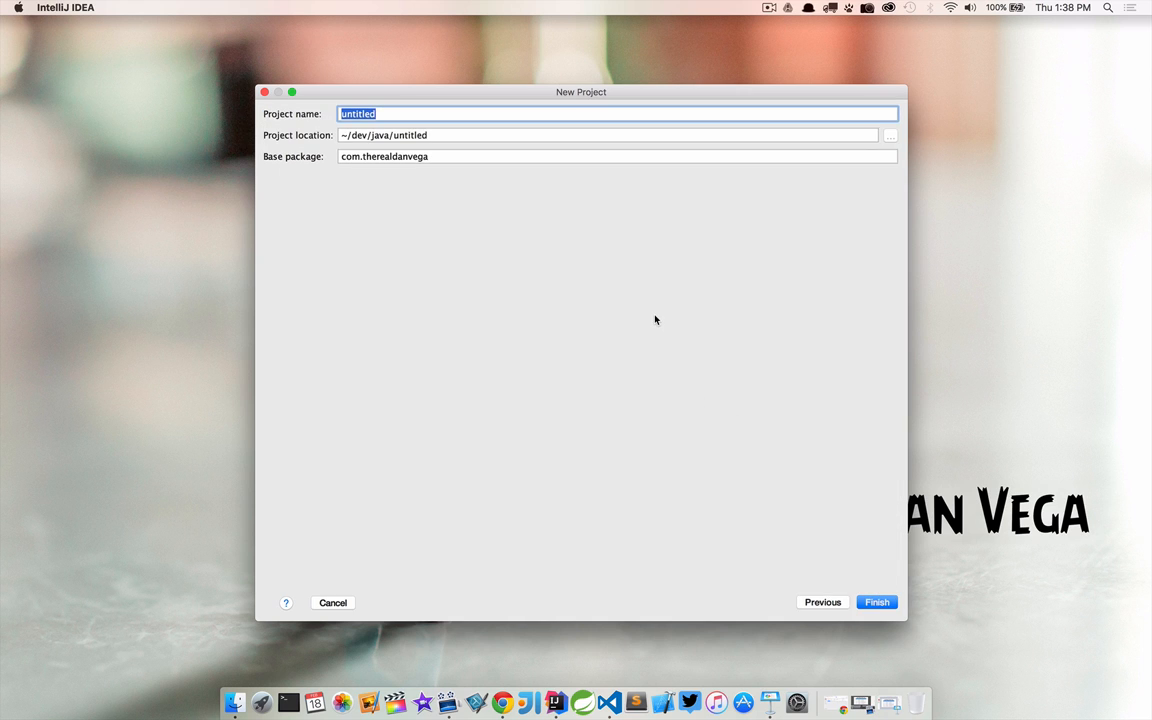
{"action": "type", "text": "Primit"}
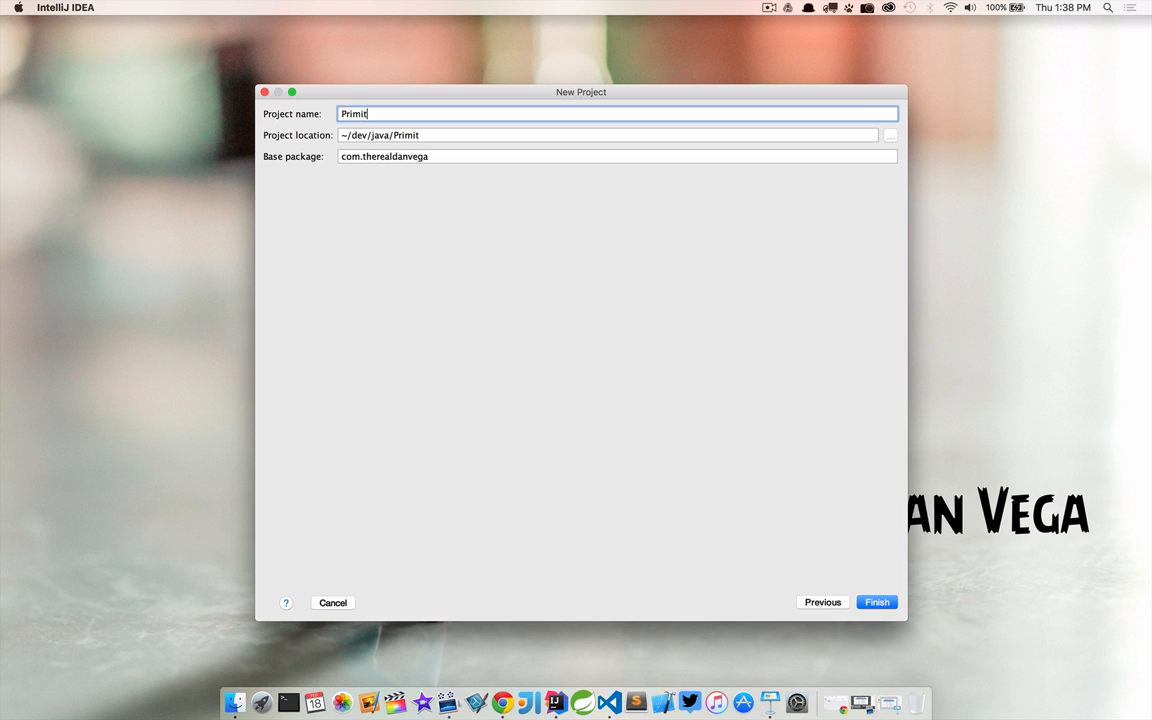
{"action": "type", "text": "iveData"}
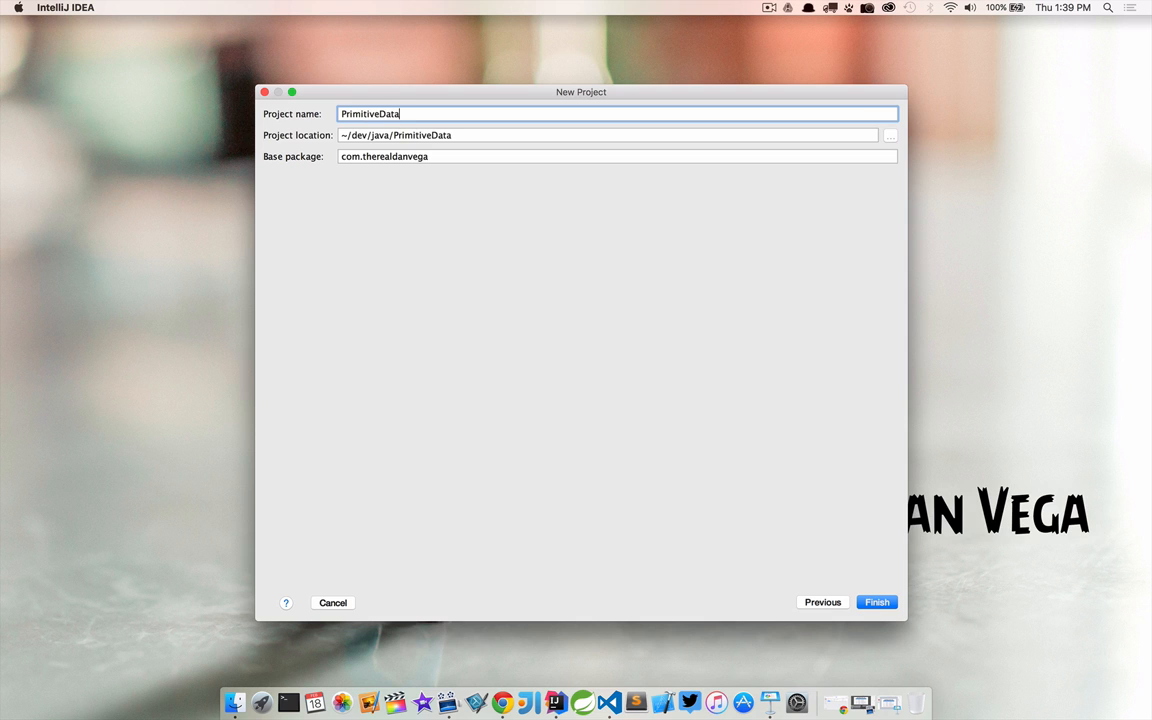
{"action": "type", "text": "Types"}
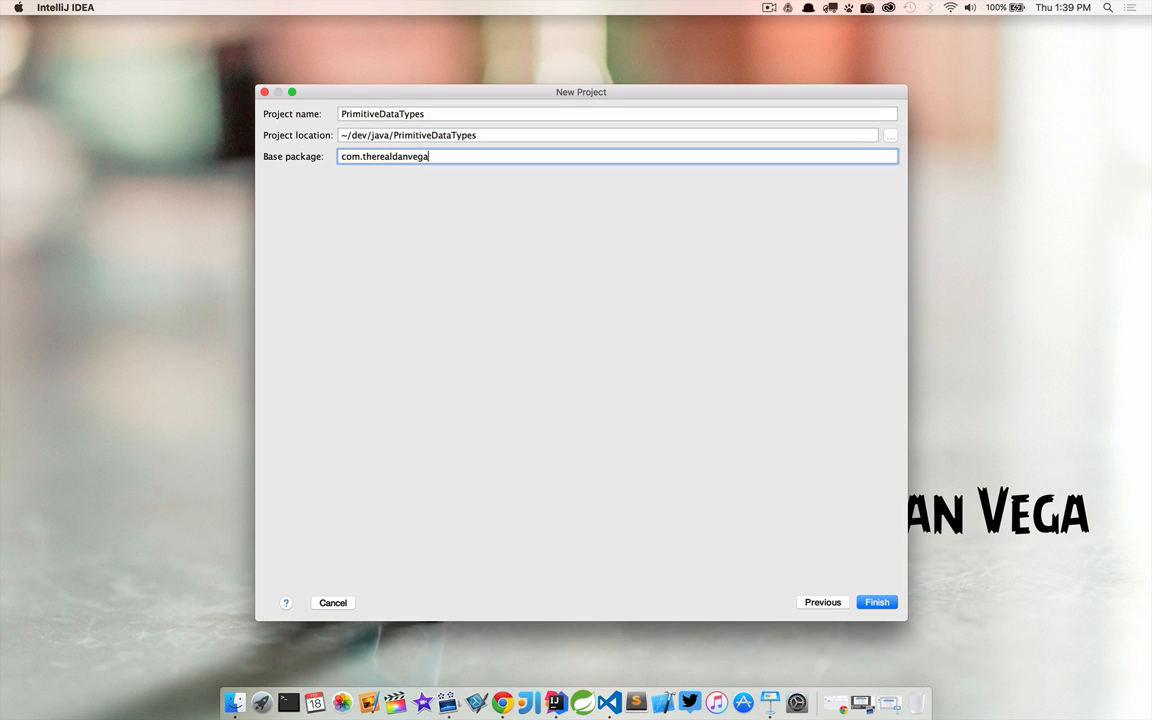
{"action": "mouse_move", "coordinate": [506, 294]}
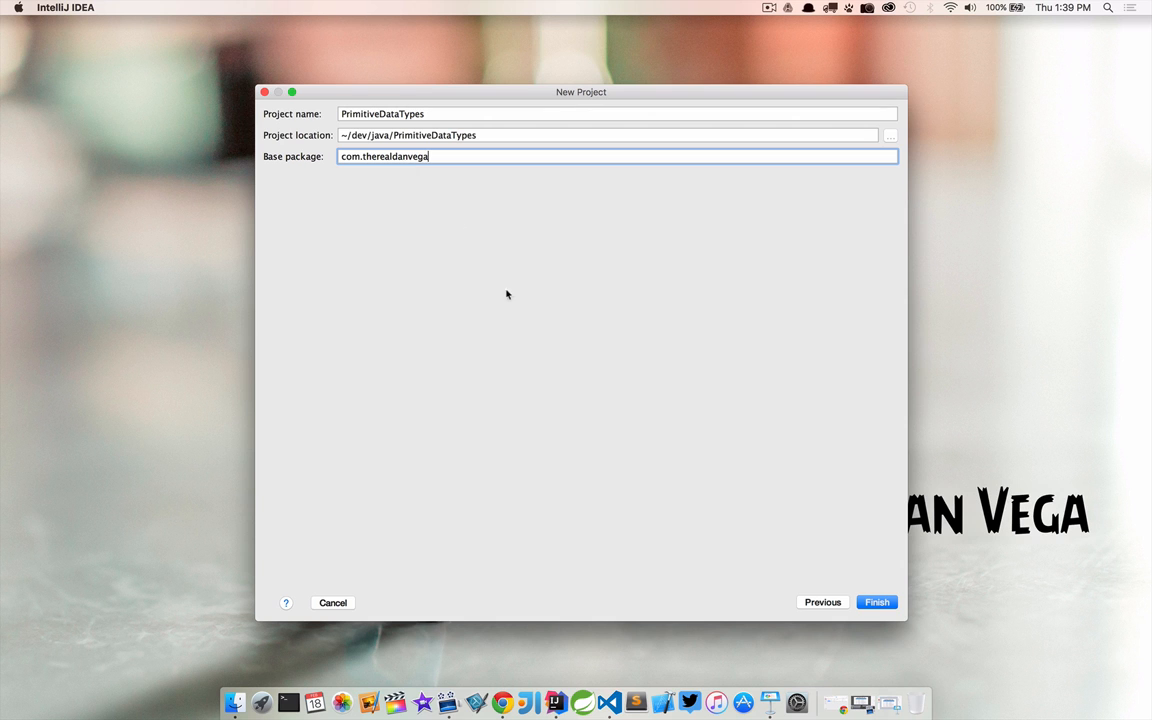
{"action": "left_click", "coordinate": [876, 602]}
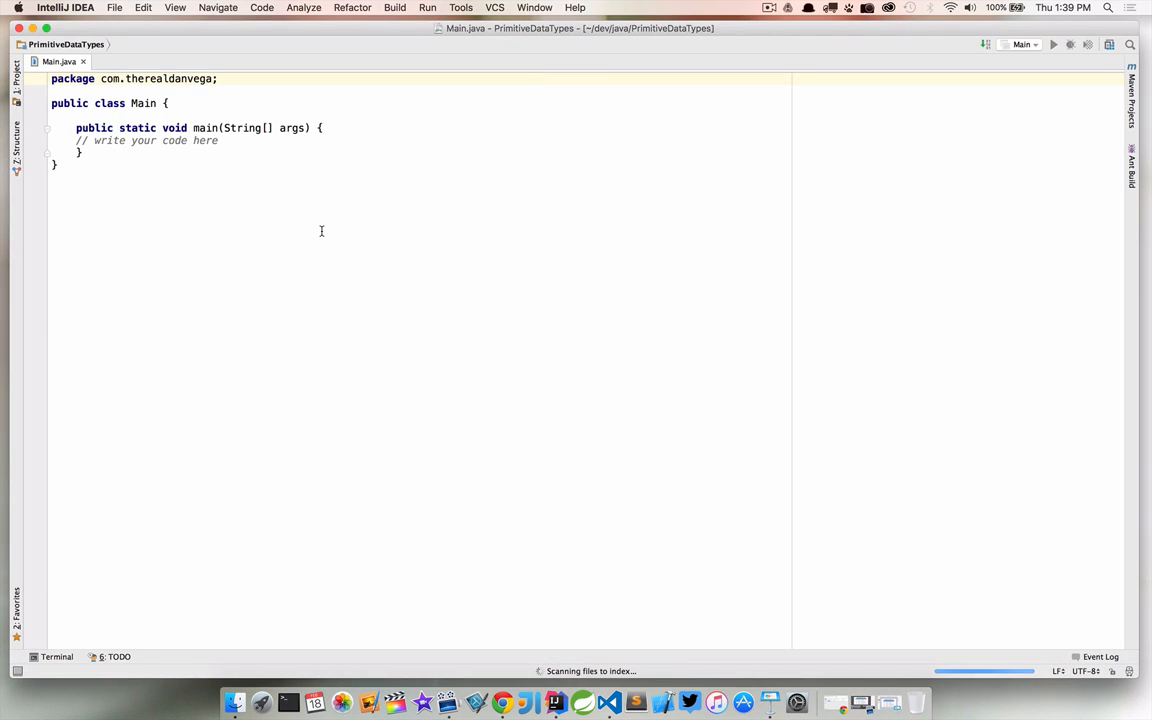
Paste the primitive type min/max comment block into main and write int x = 10;.
{"action": "left_click", "coordinate": [16, 76]}
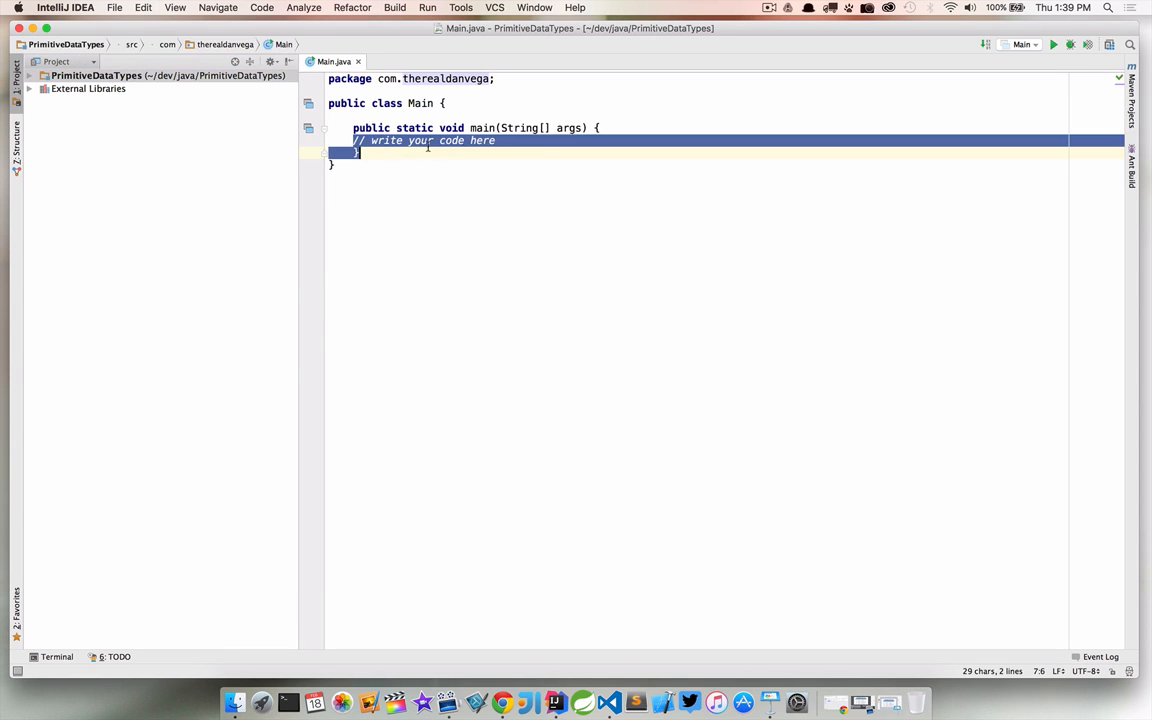
{"action": "left_click", "coordinate": [528, 128]}
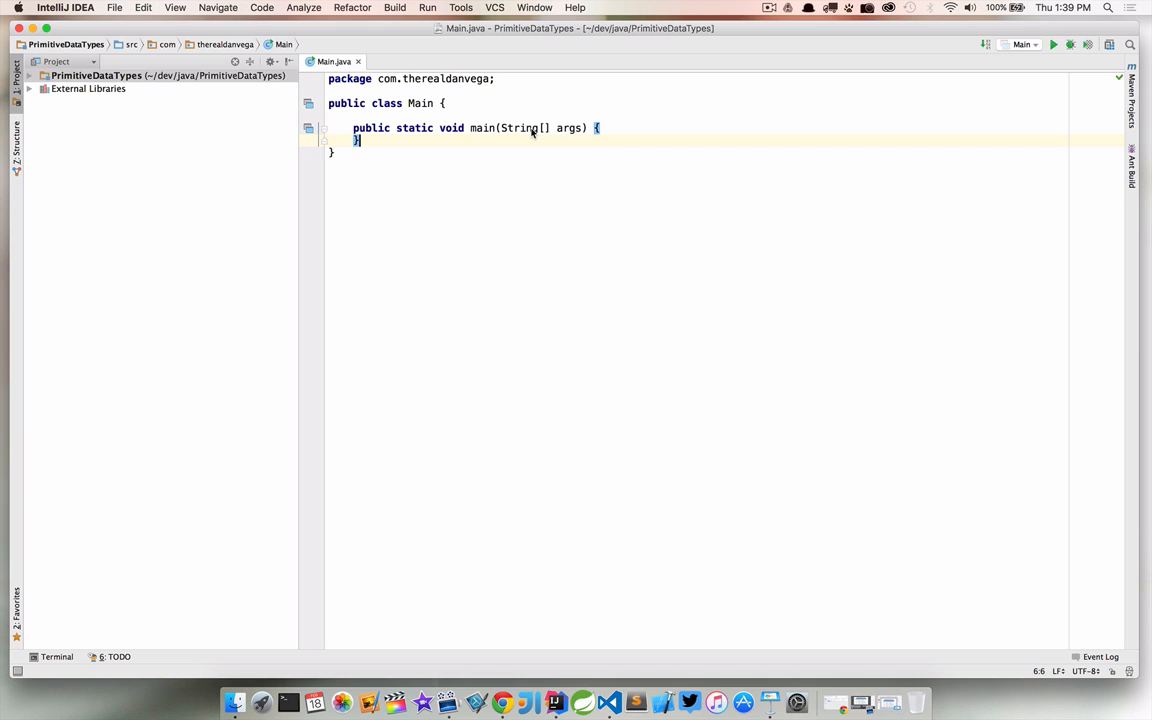
{"action": "key", "text": "Return"}
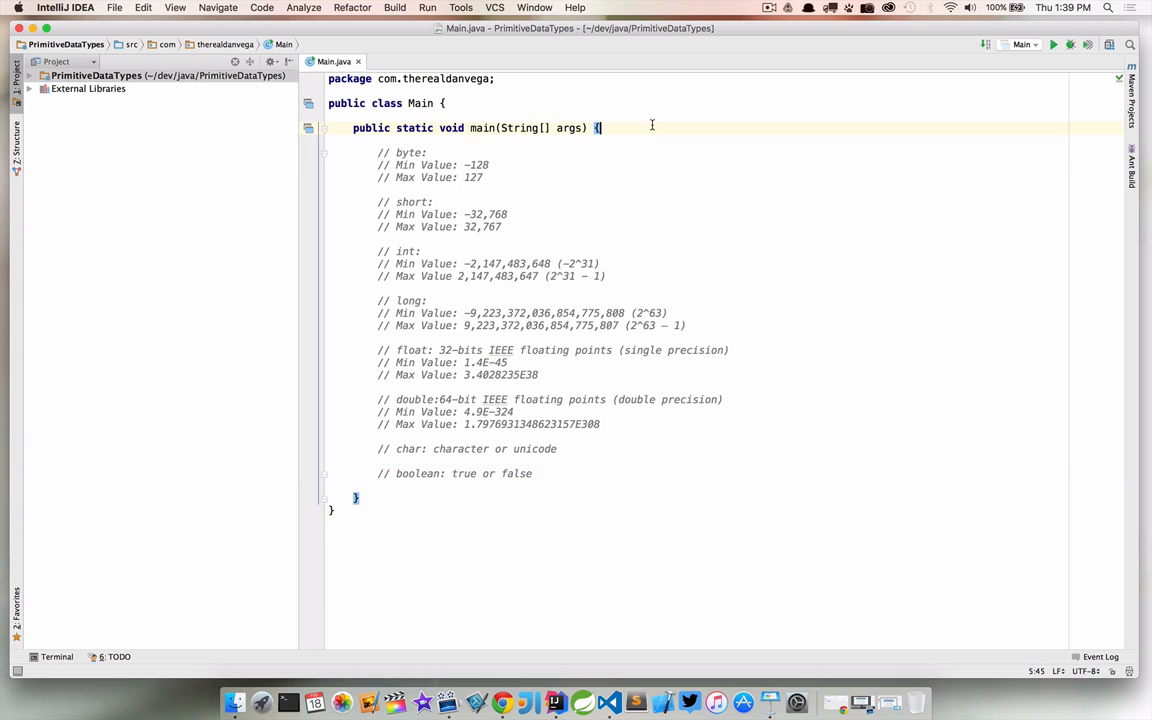
{"action": "type", "text": "int x"}
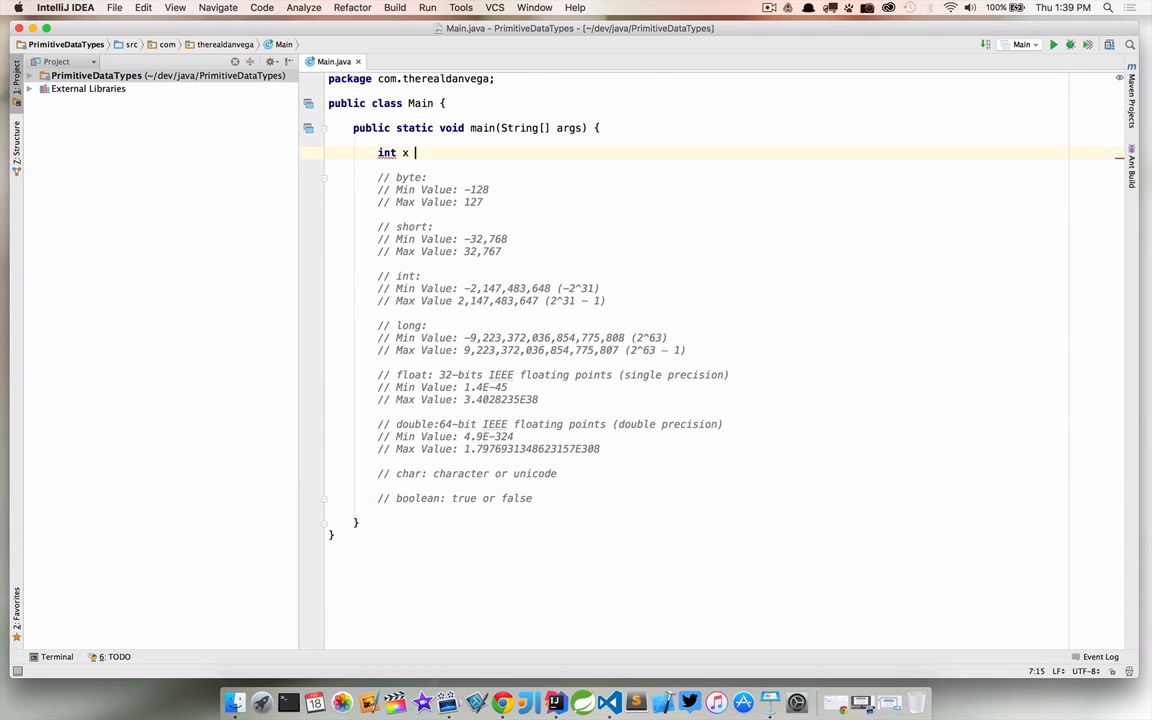
{"action": "type", "text": "= 10;"}
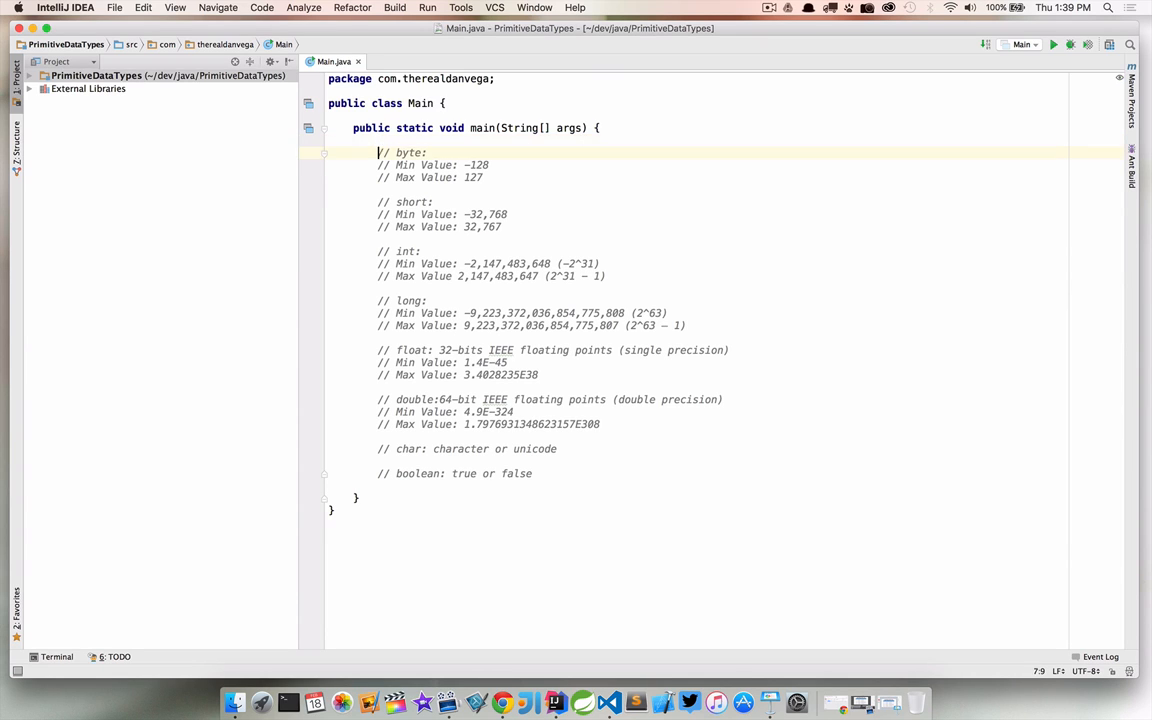
Declare byte b = 100; on a new line under the byte comments.
{"action": "key", "text": "enter"}
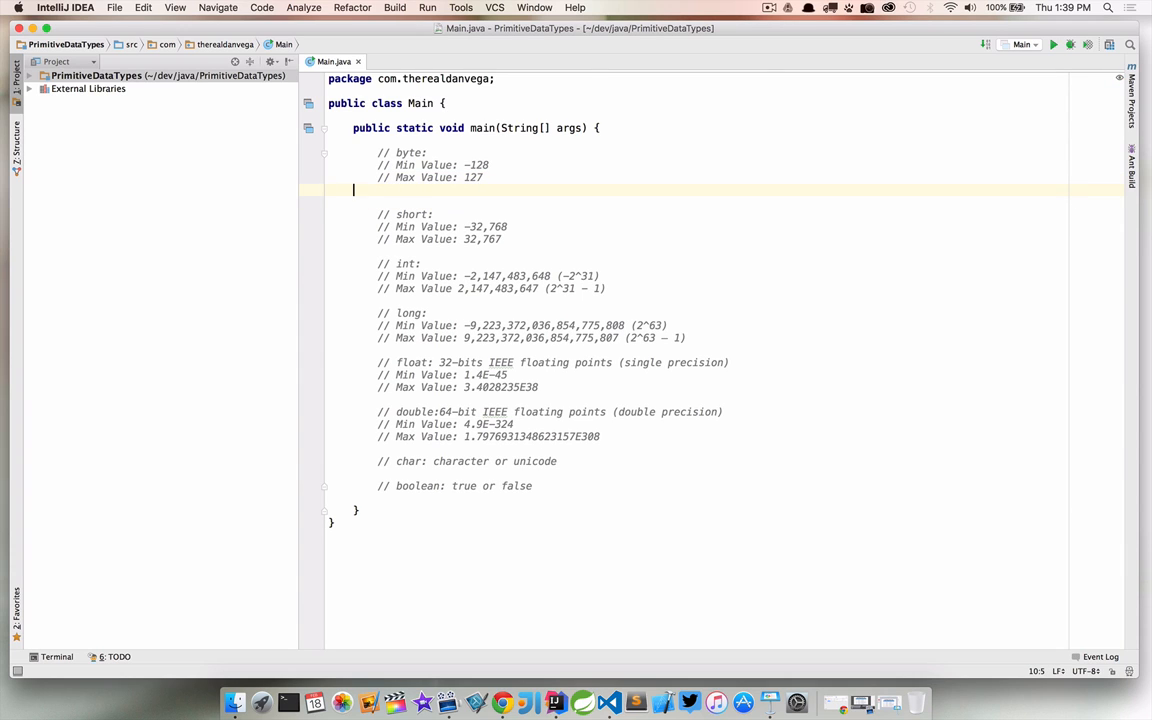
{"action": "type", "text": "bye"}
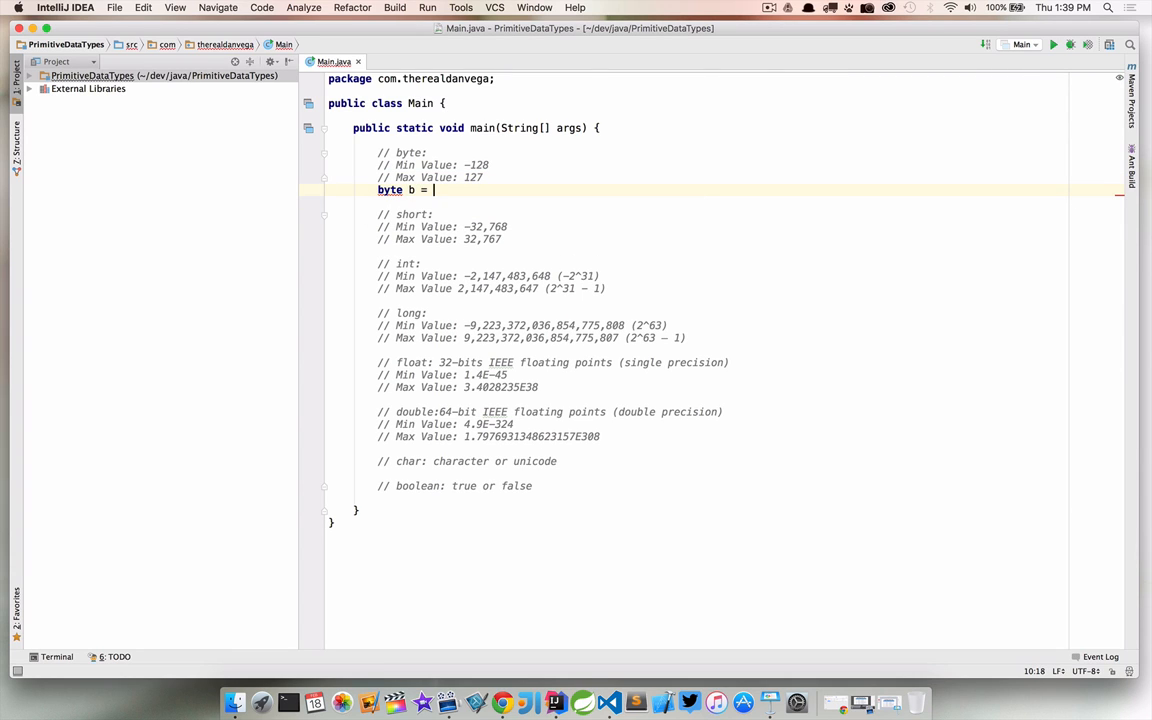
{"action": "type", "text": "10;"}
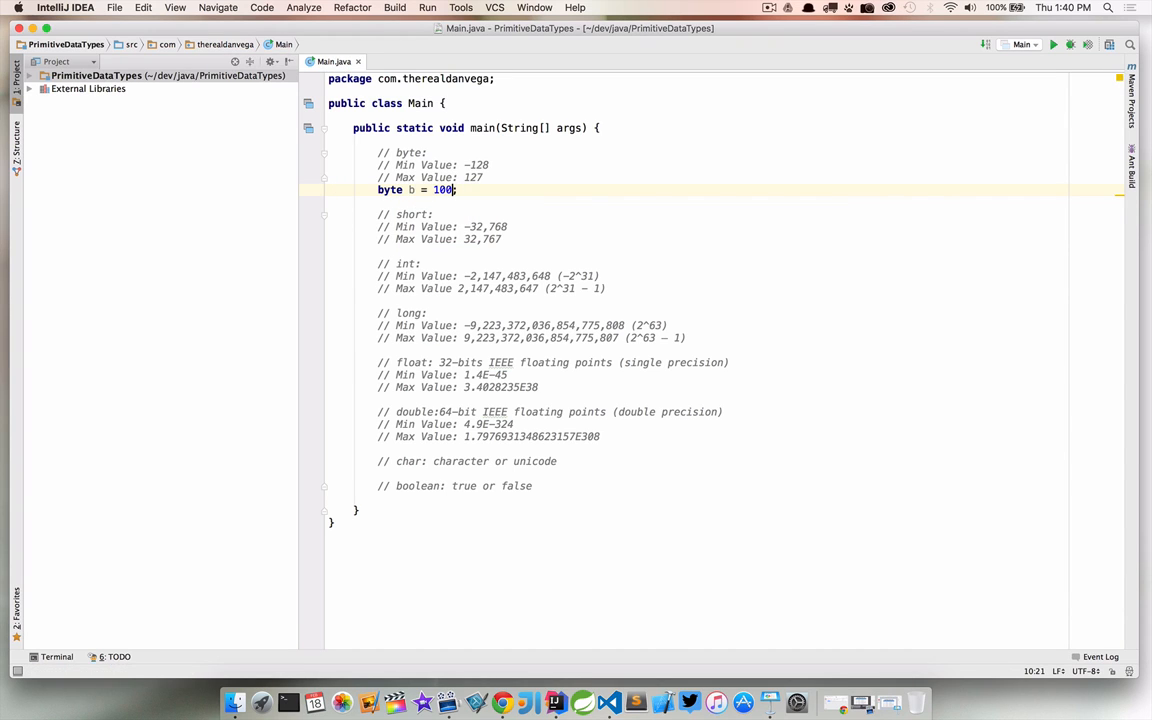
Add System.out.println("byte: " + b); below it and run Main.
{"action": "key", "text": "Return"}
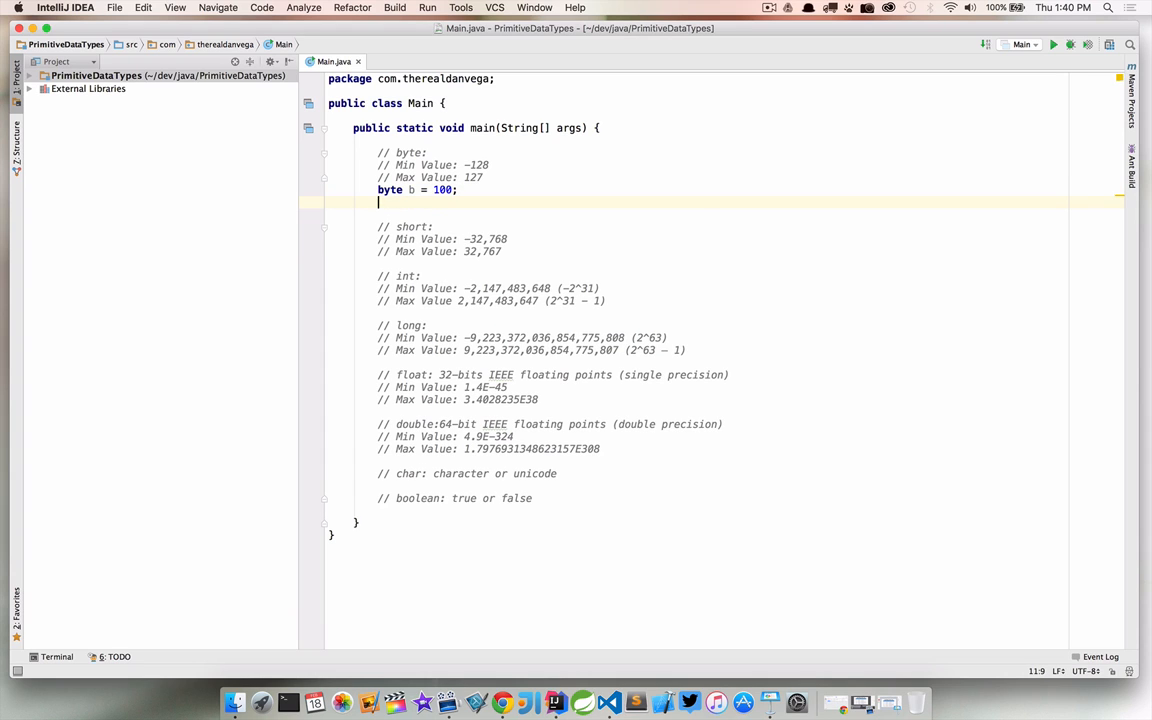
{"action": "type", "text": "System.out.println();"}
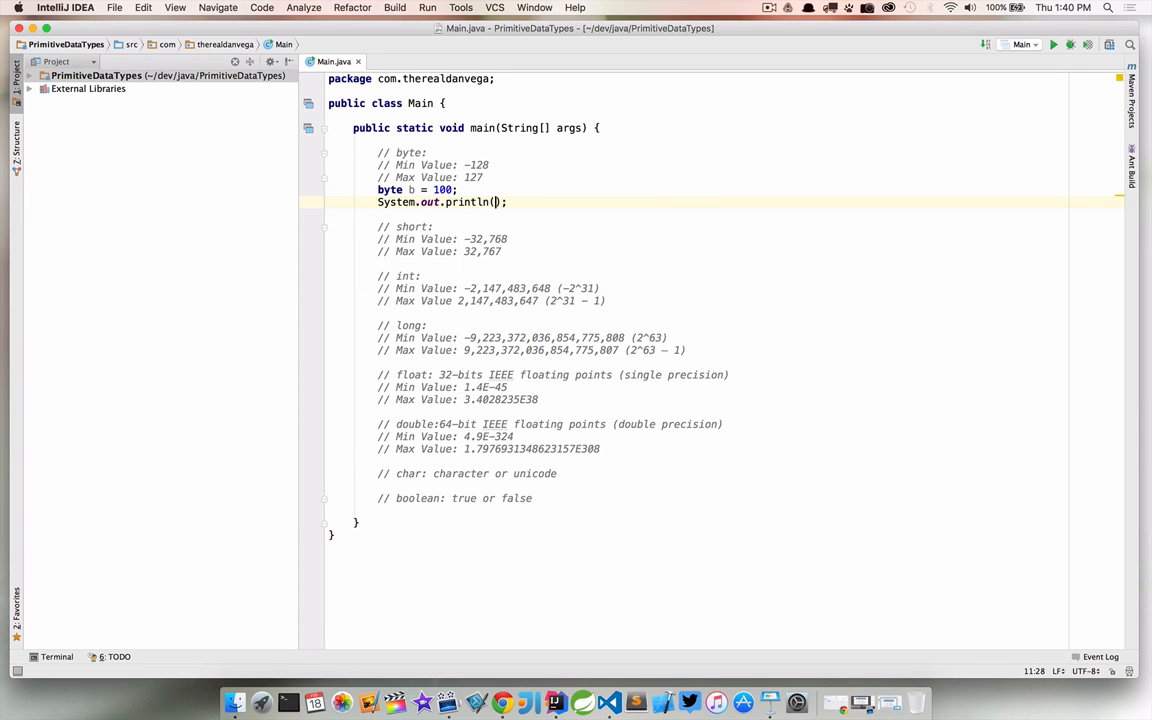
{"action": "type", "text": "\"byte: \" +"}
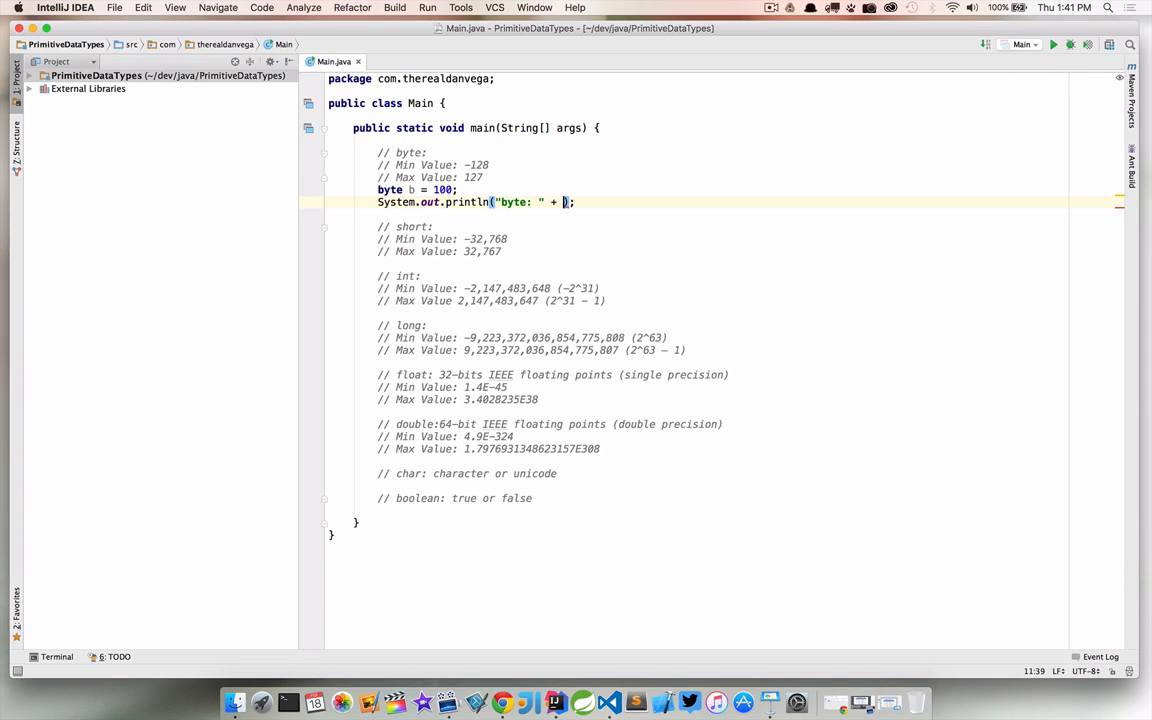
{"action": "type", "text": "b"}
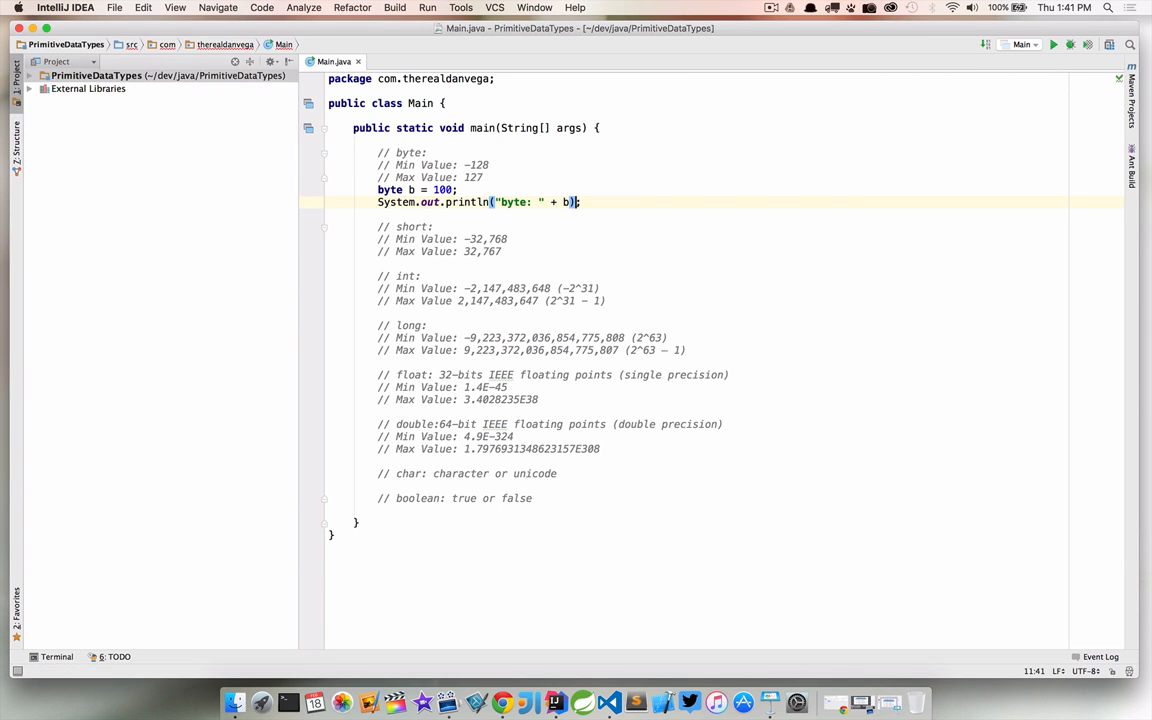
{"action": "left_click", "coordinate": [1052, 44]}
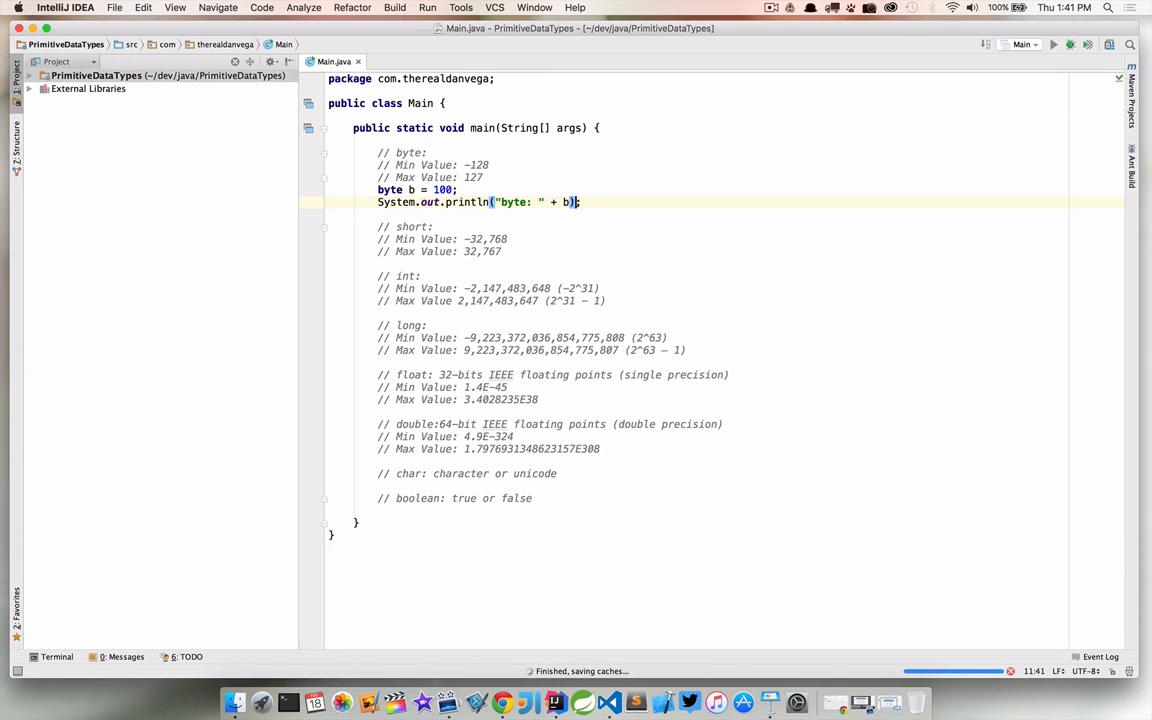
After seeing byte: 100, add a blank line under the short comments.
{"action": "left_click", "coordinate": [1052, 44]}
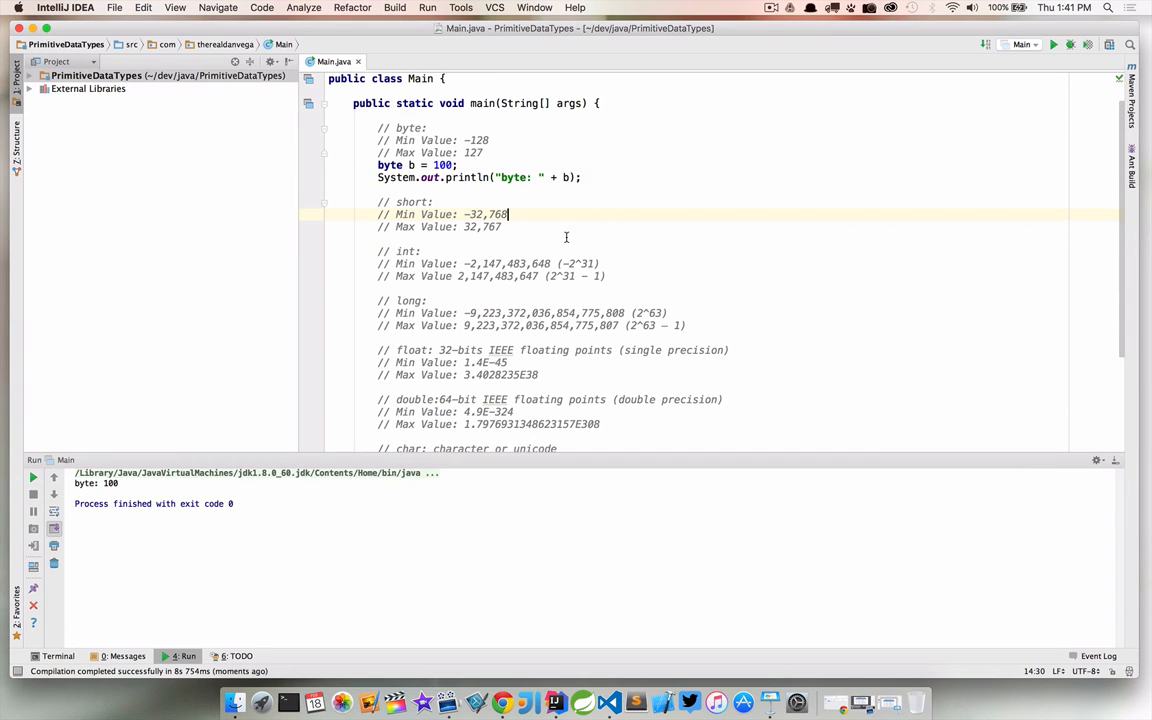
{"action": "key", "text": "enter"}
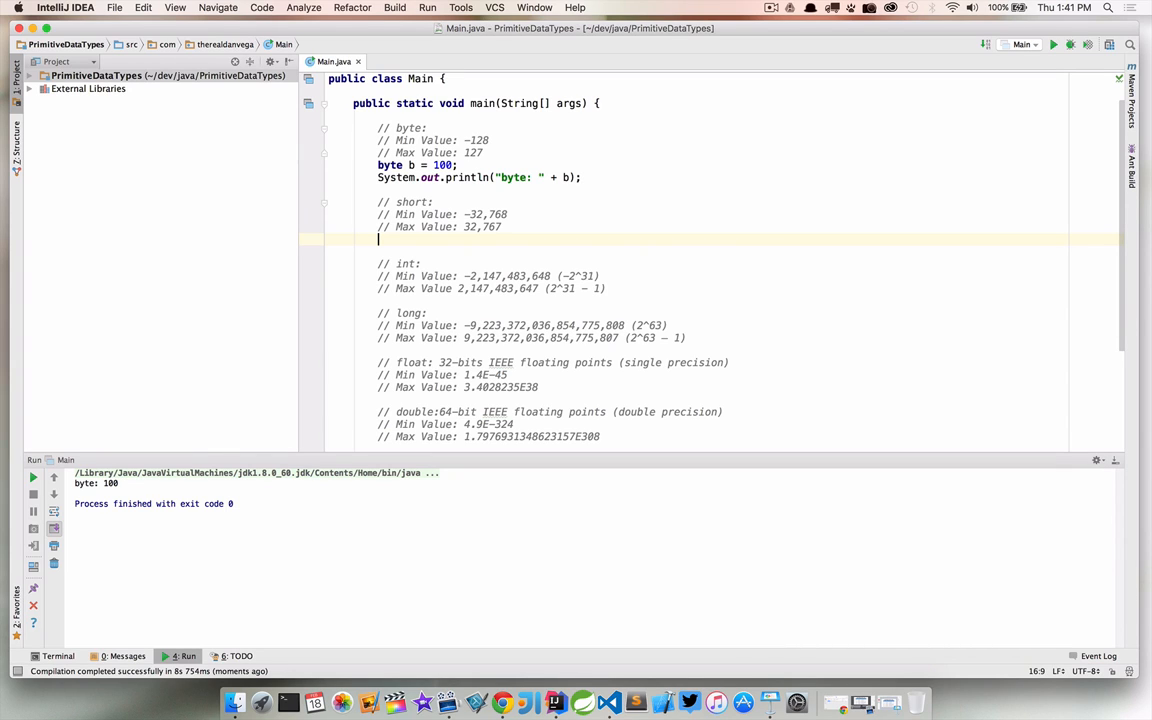
Declare short s = 10000; under the short comments and move below the int comments.
{"action": "type", "text": "short s = 10000"}
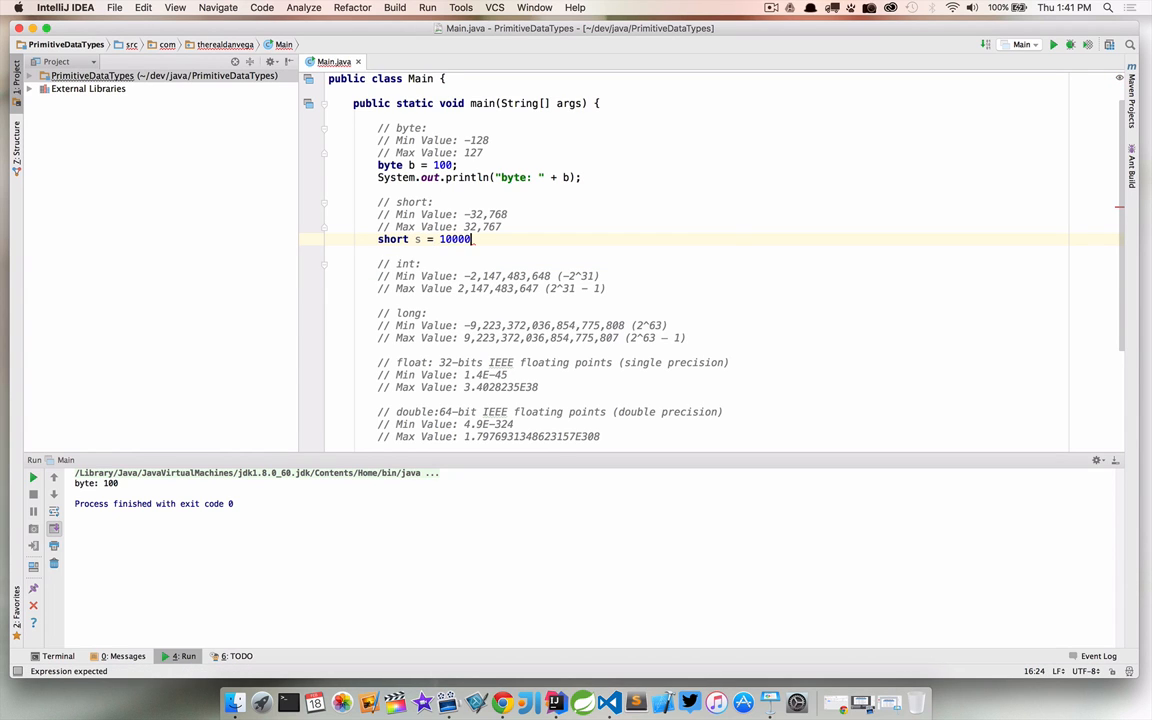
{"action": "type", "text": ";"}
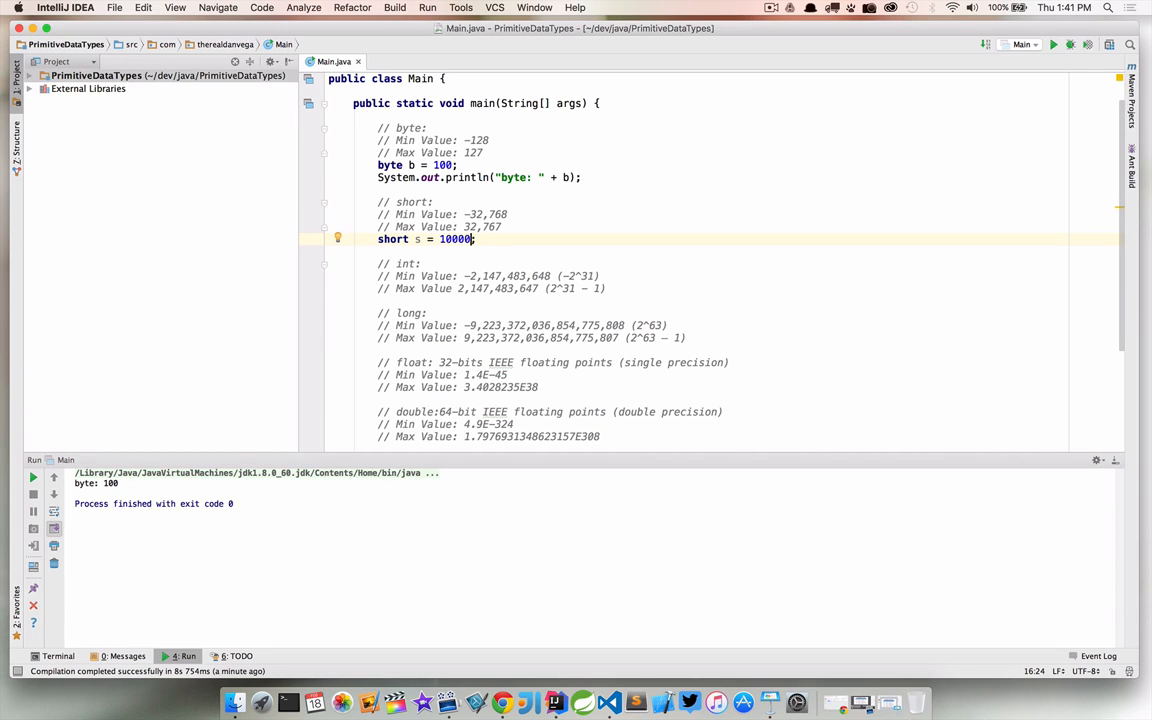
{"action": "type", "text": "0"}
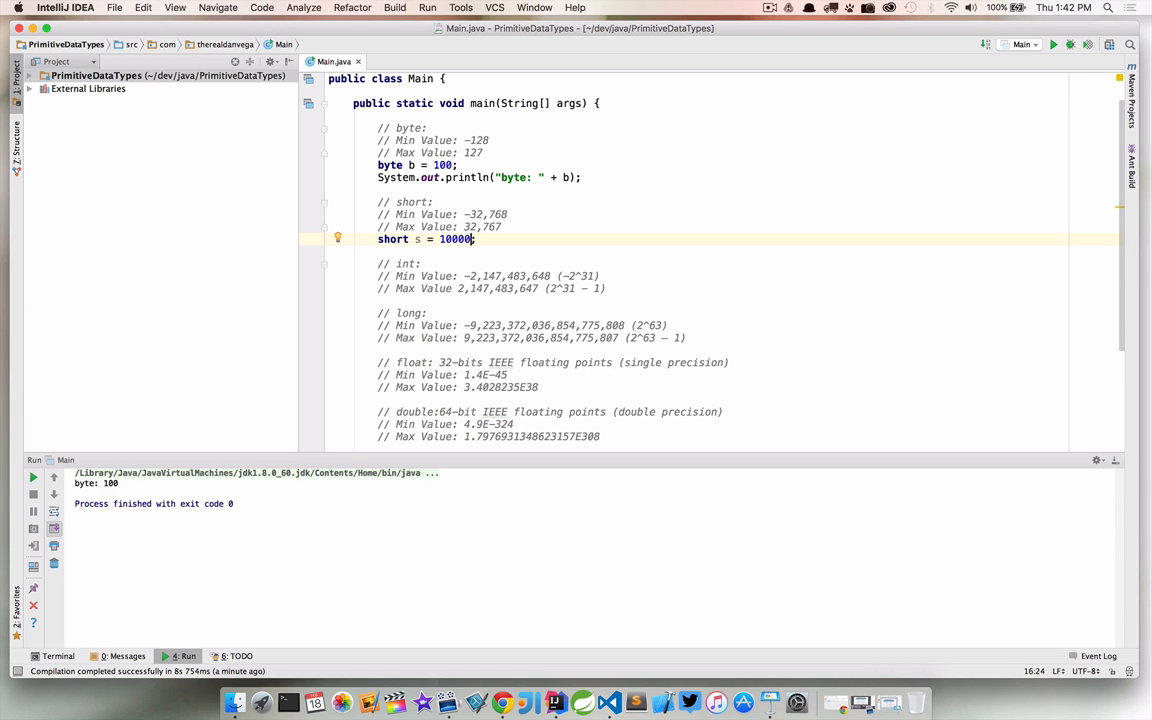
{"action": "left_click", "coordinate": [470, 276]}
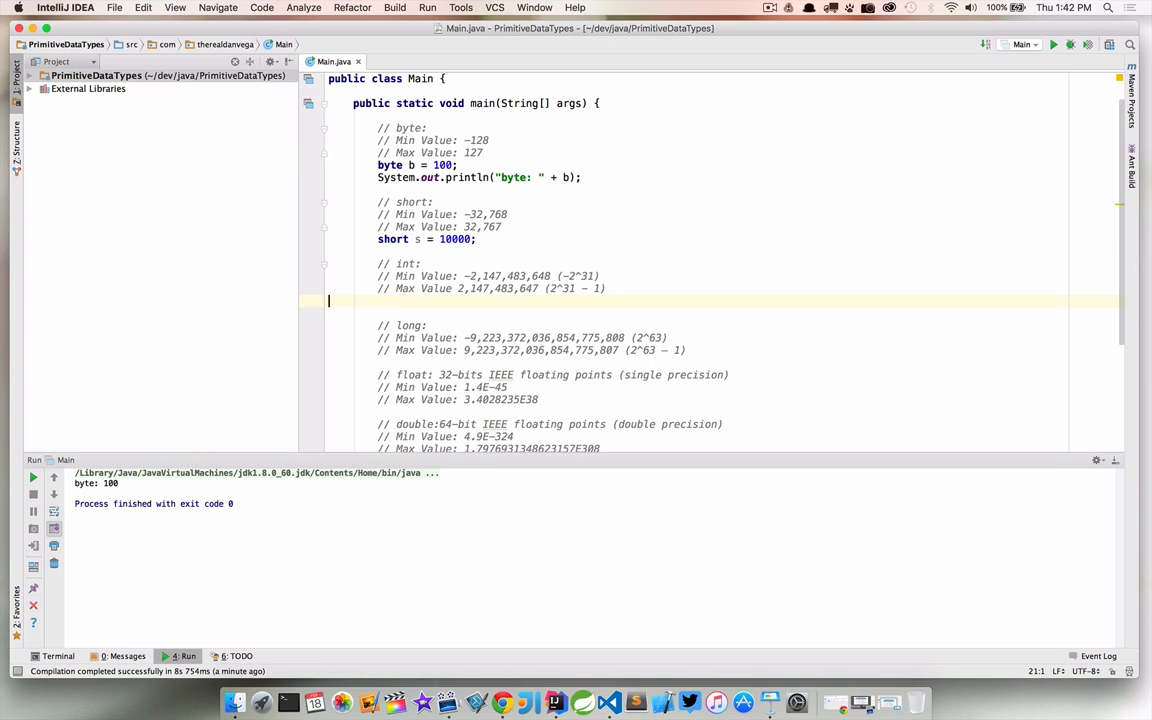
Begin int i on a new line, trimming the oversized literal down.
{"action": "left_click", "coordinate": [378, 300]}
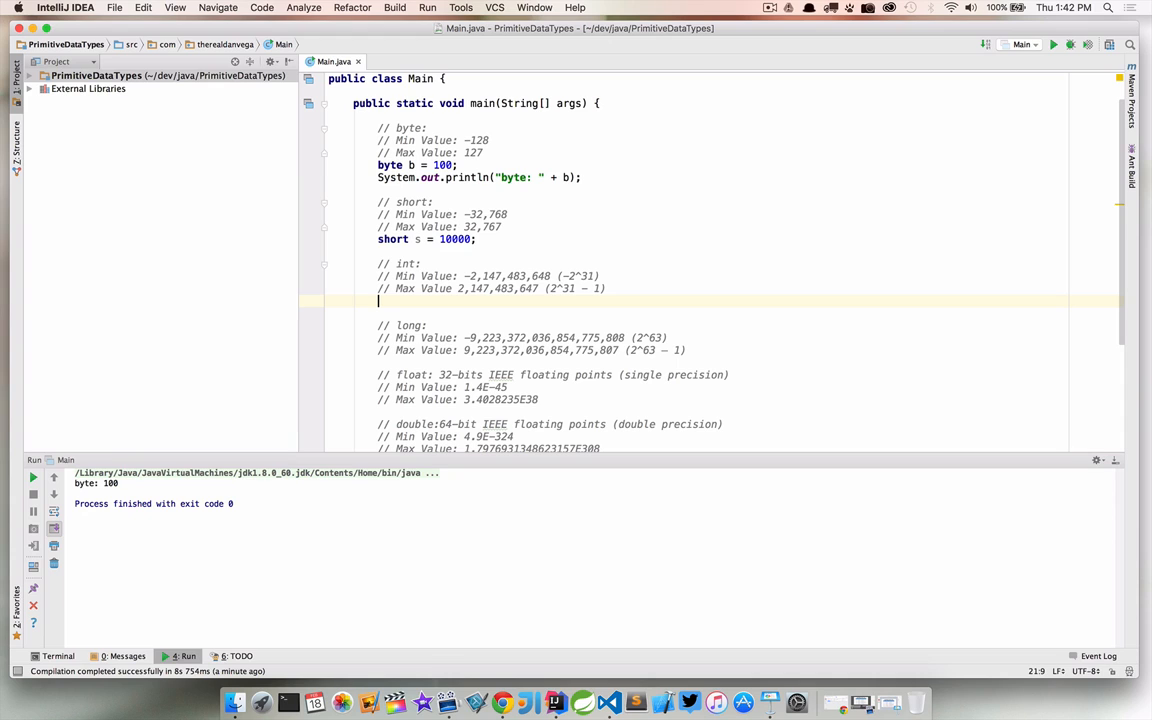
{"action": "type", "text": "int i = 23423423432;"}
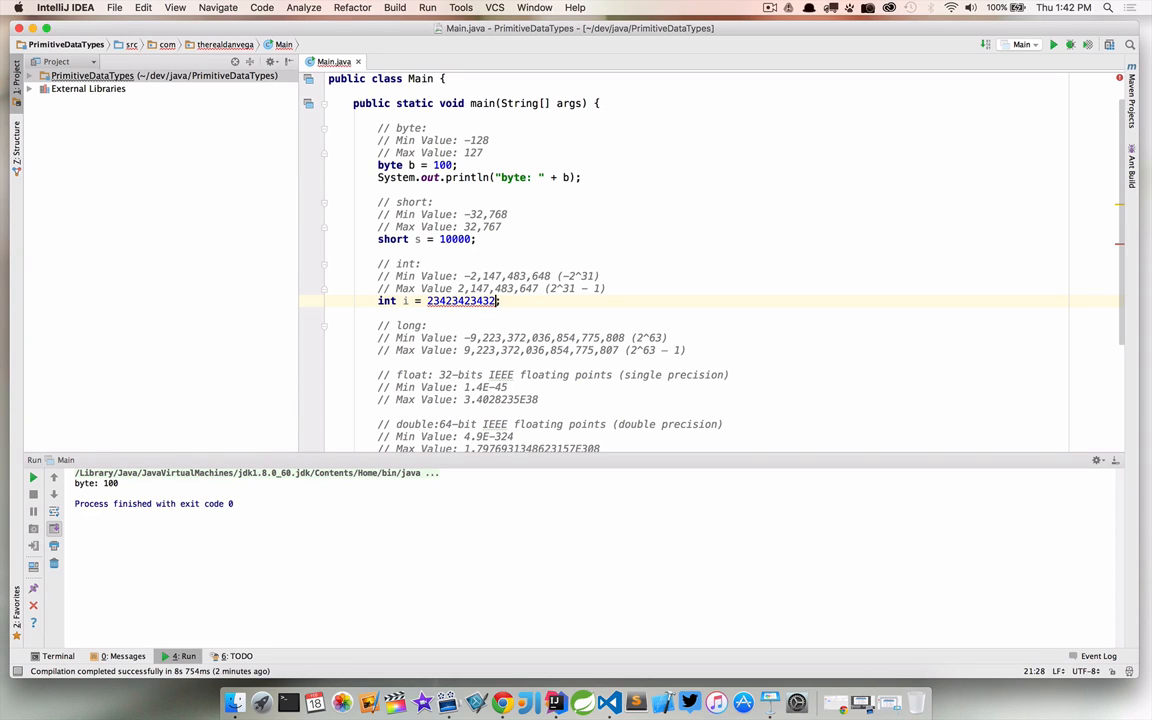
{"action": "key", "text": "Backspace"}
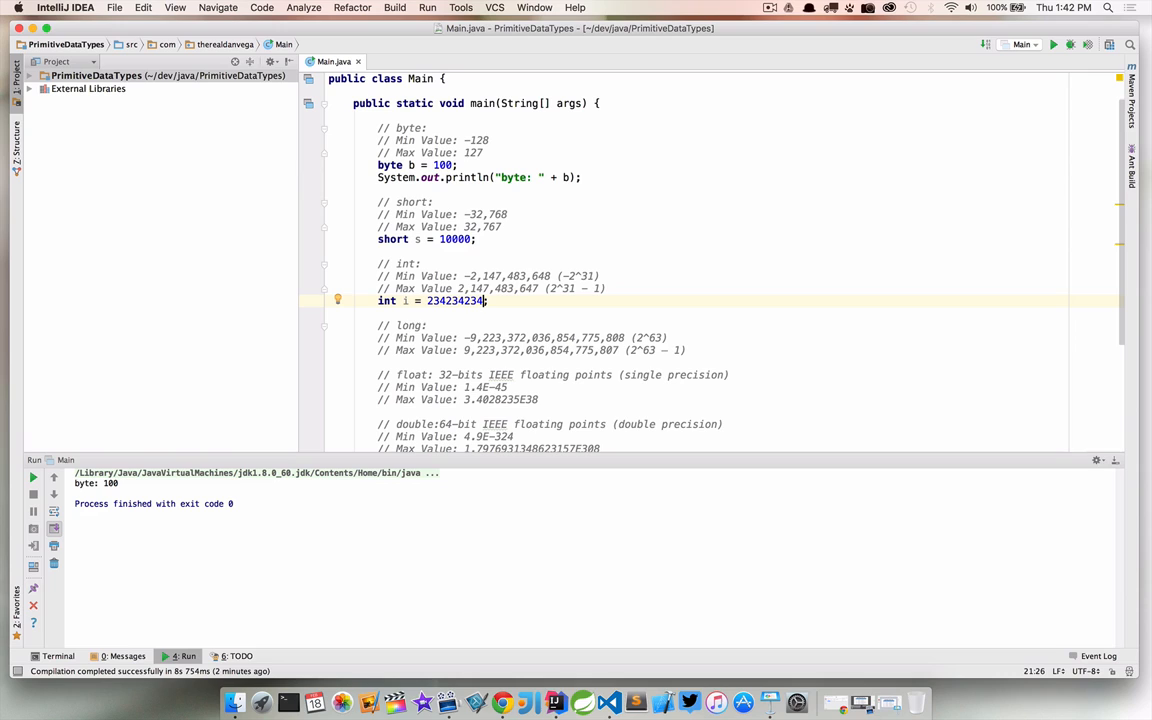
{"action": "key", "text": "Backspace"}
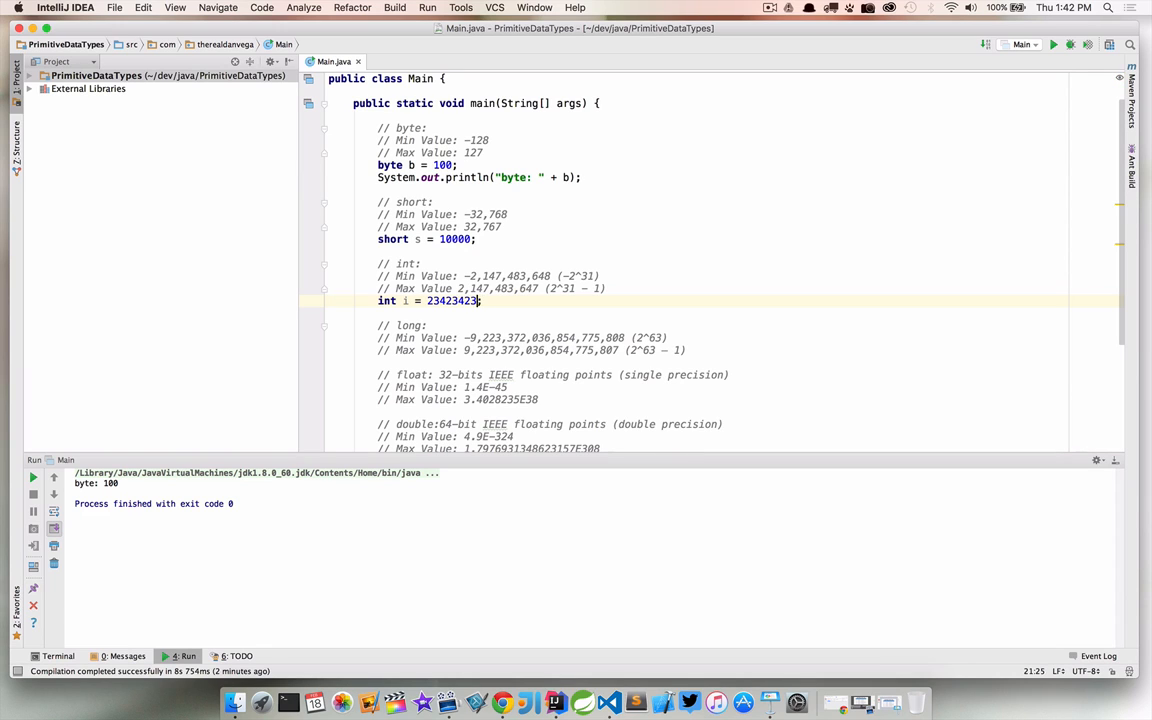
{"action": "key", "text": "backspace"}
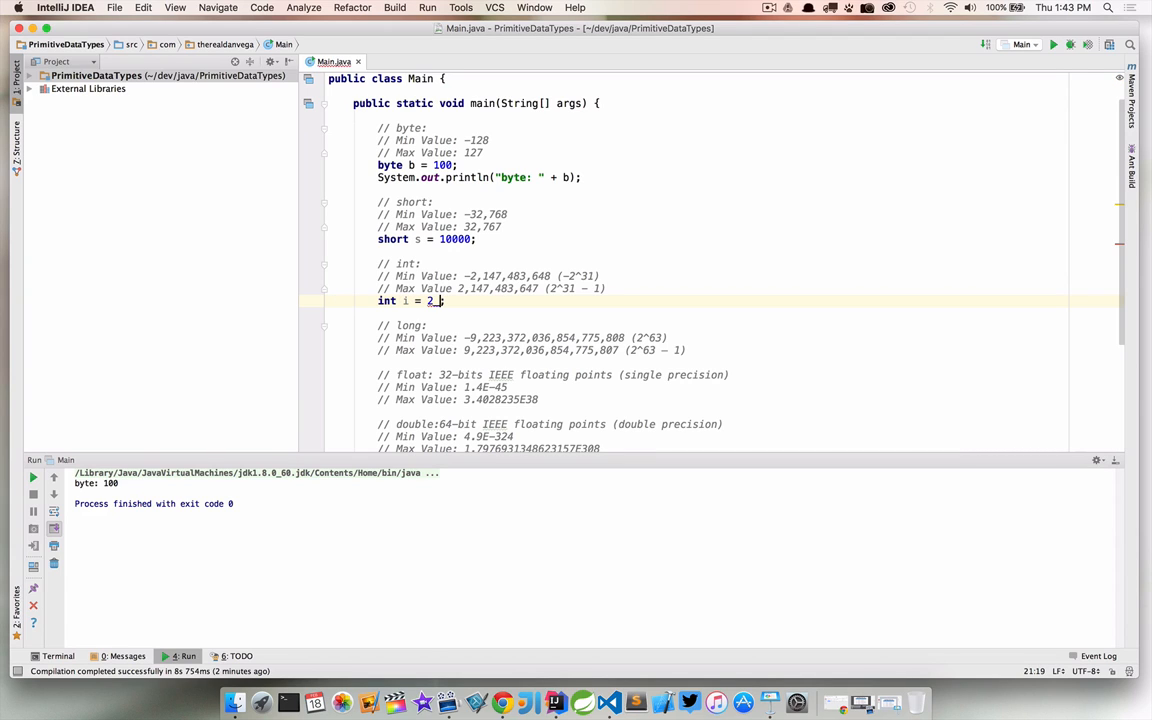
Complete the value as 2_147_483_647 and move below the long comments.
{"action": "type", "text": "_147_4"}
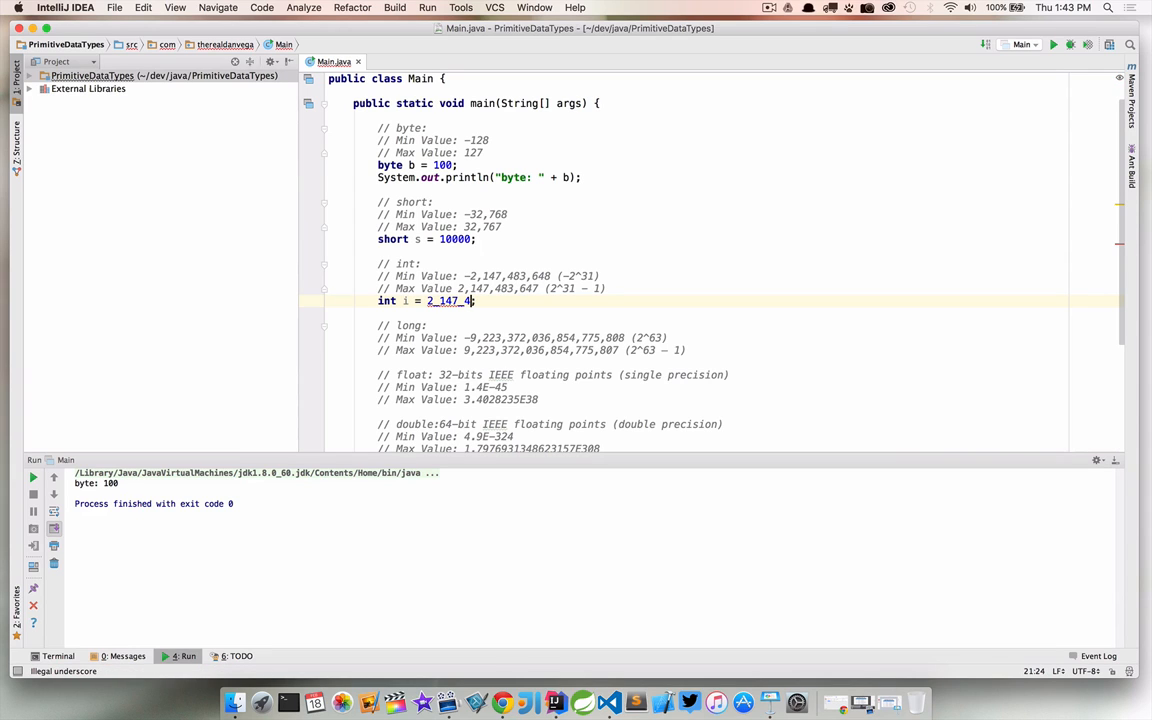
{"action": "type", "text": "83_6"}
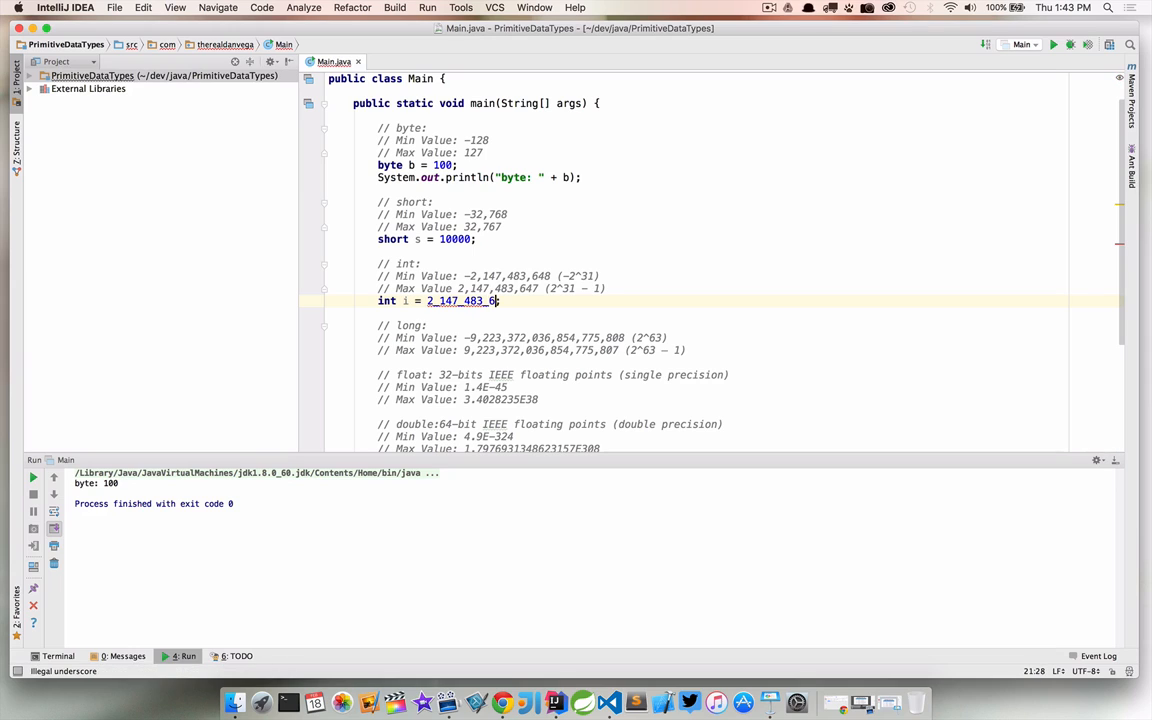
{"action": "type", "text": "47"}
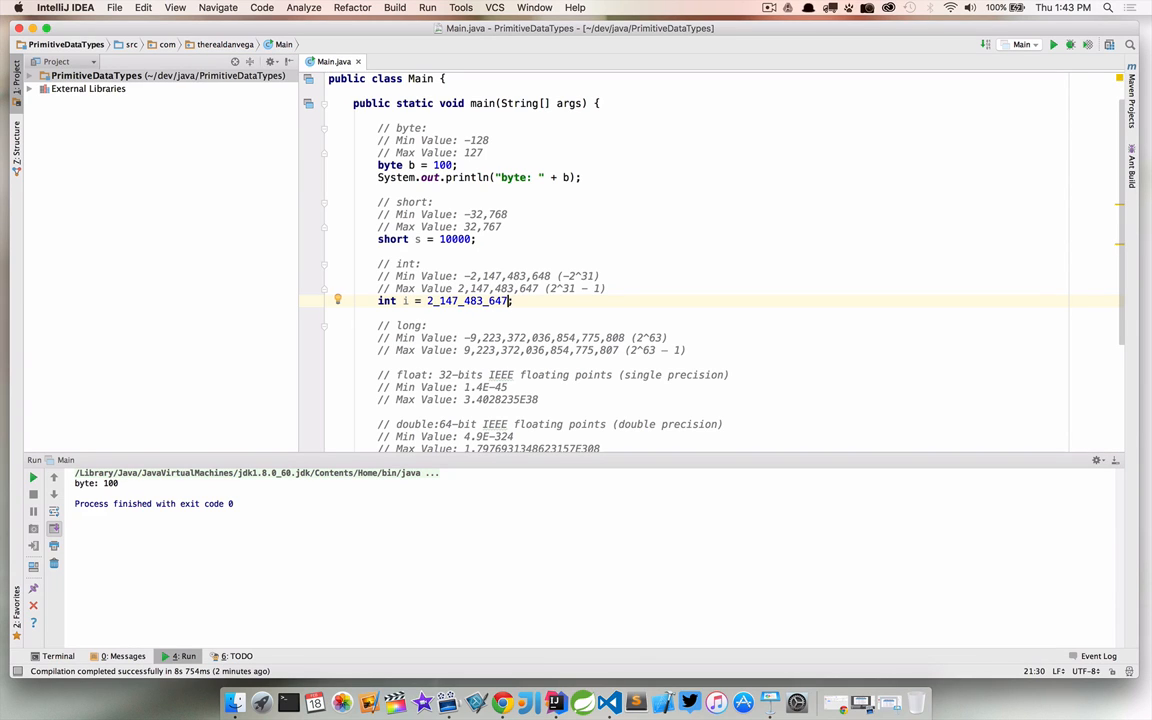
{"action": "type", "text": "8"}
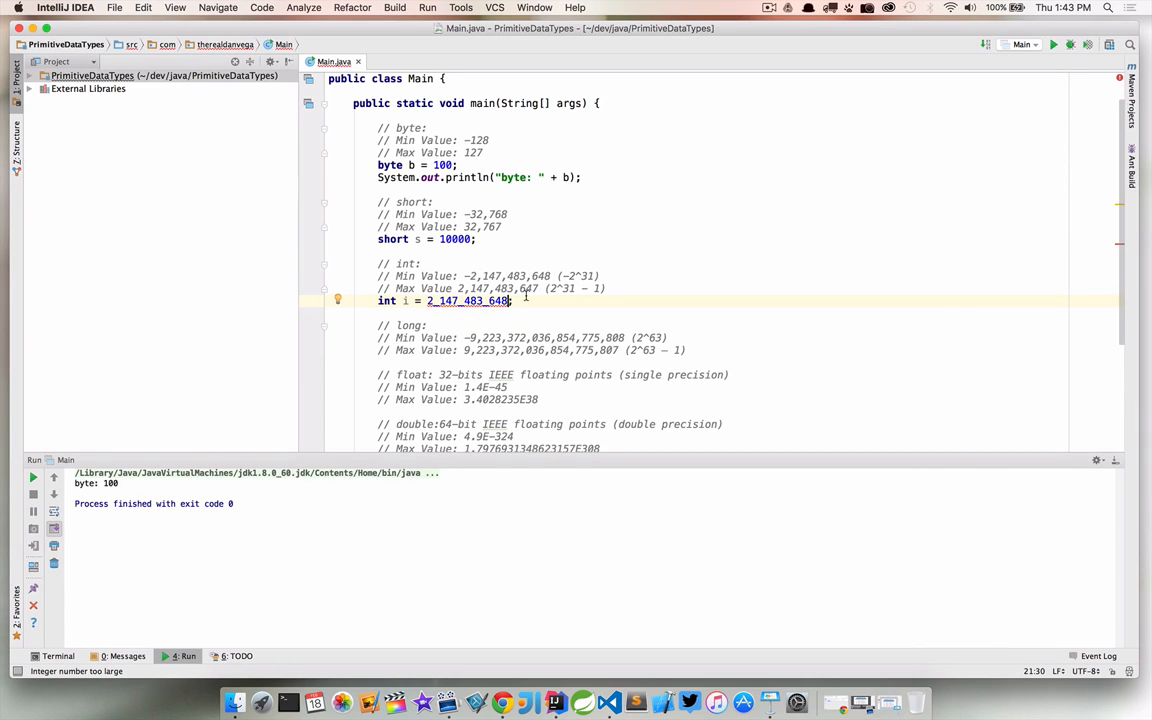
{"action": "type", "text": "7"}
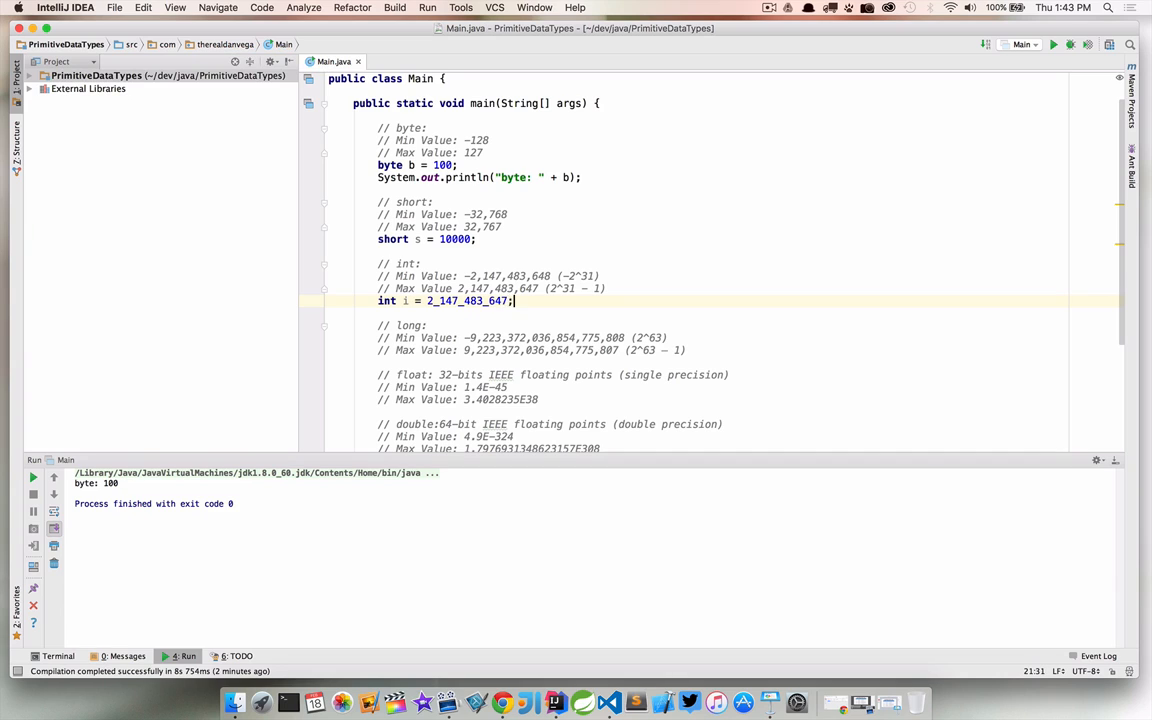
{"action": "triple_click", "coordinate": [444, 300]}
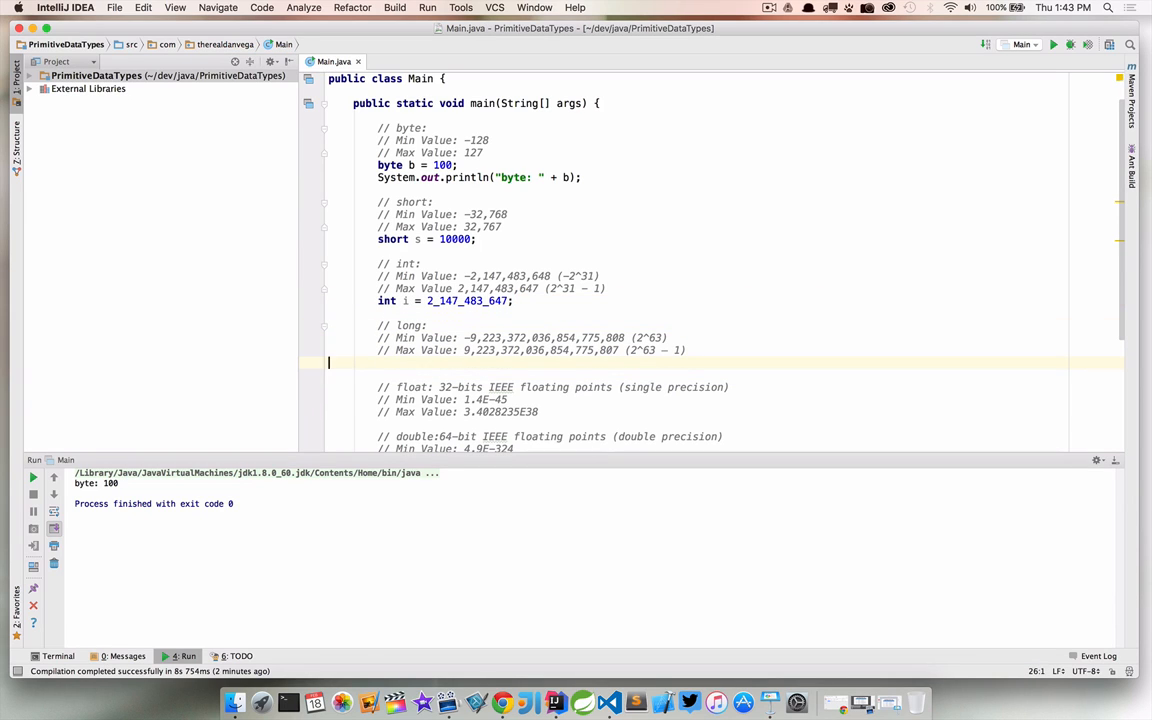
Declare long l = 100L; under the long comments.
{"action": "type", "text": "long"}
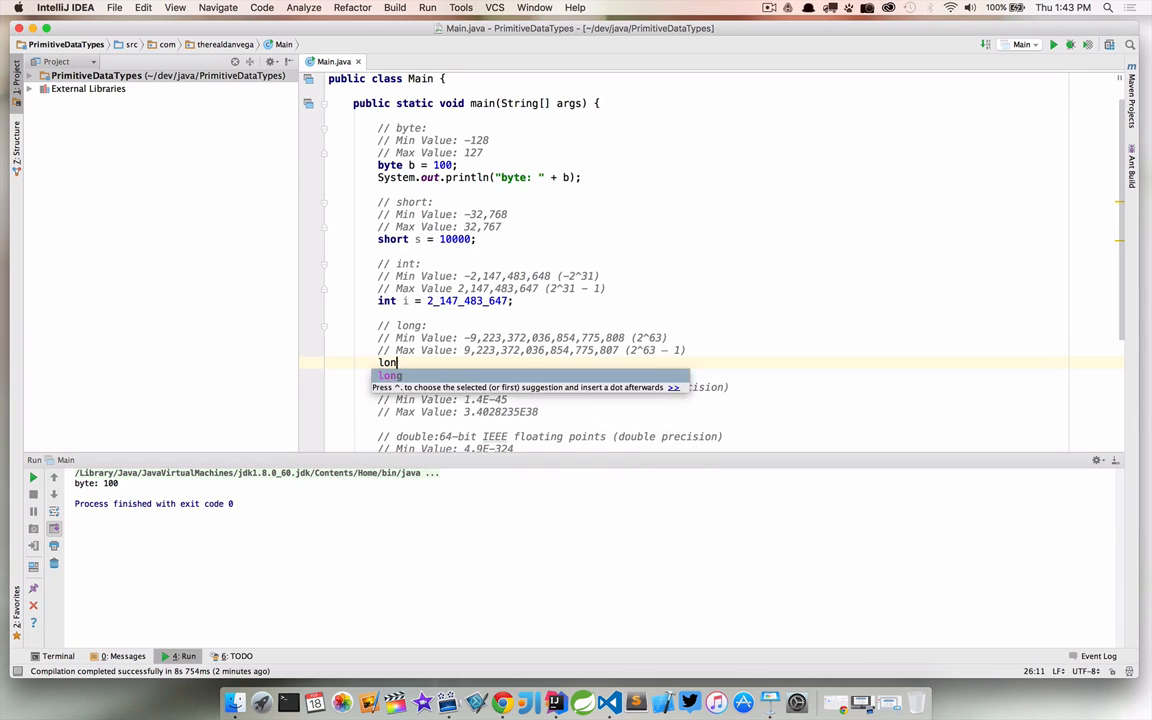
{"action": "type", "text": "l = 100"}
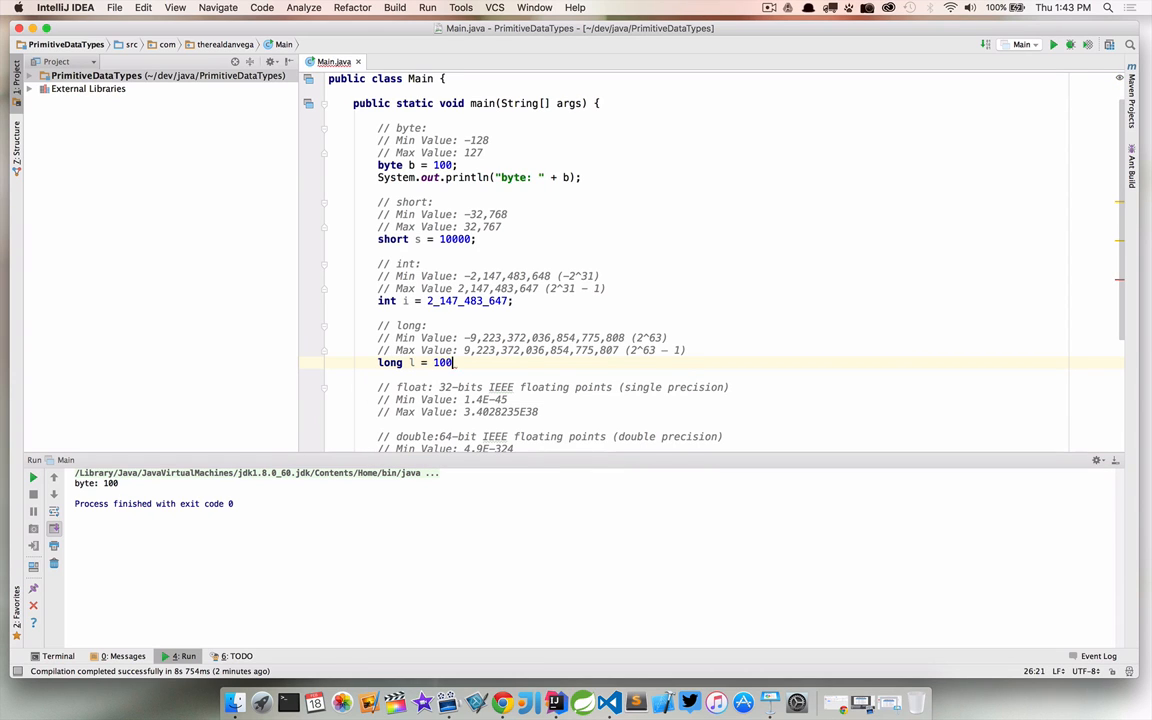
{"action": "type", "text": ";"}
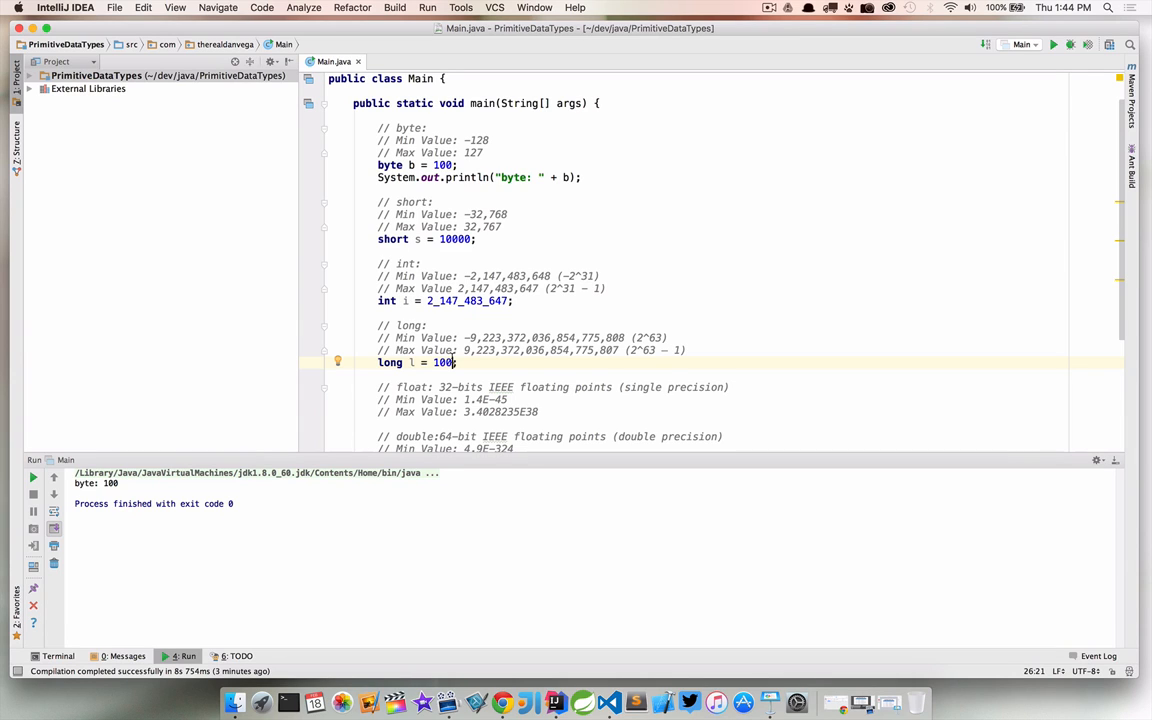
{"action": "type", "text": "L"}
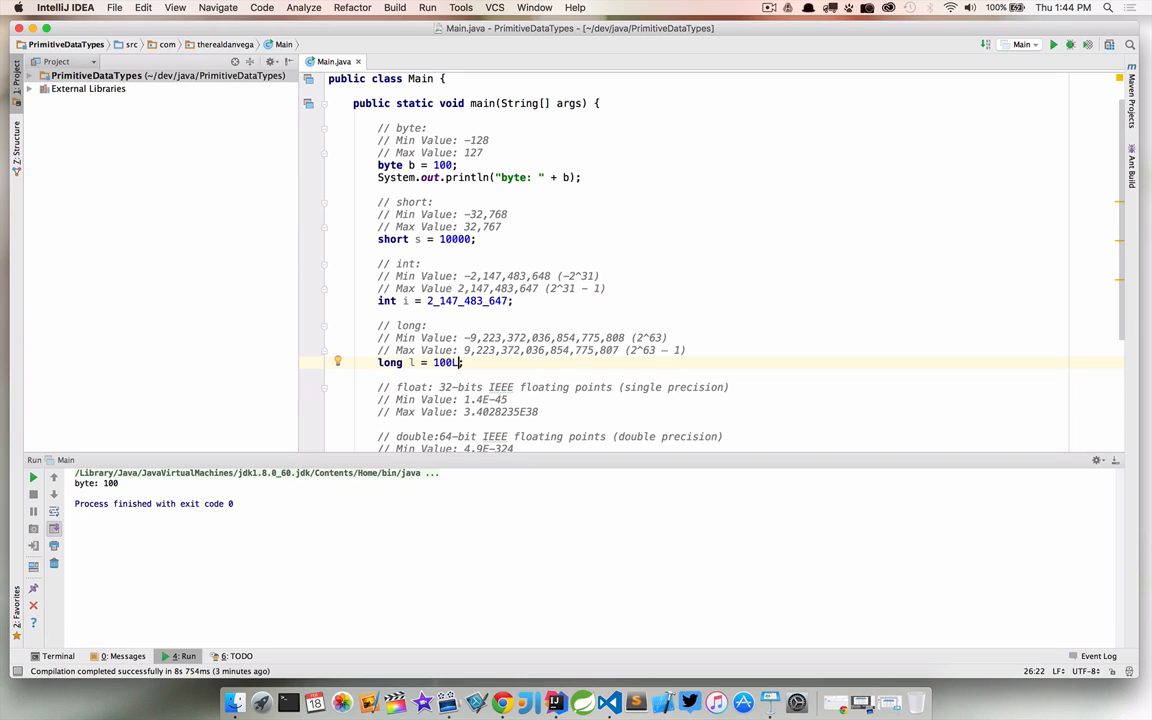
{"action": "type", "text": ";"}
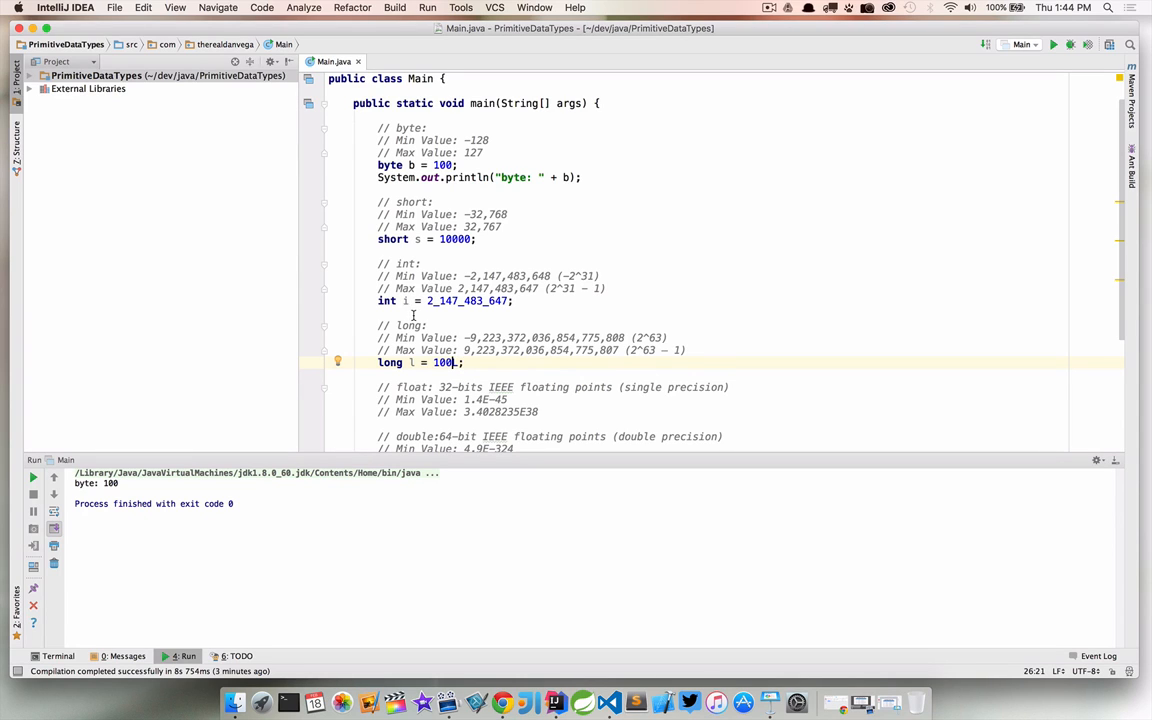
Replace 100 with the int maximum and edit it to 2_147_483_648L.
{"action": "double_click", "coordinate": [468, 300]}
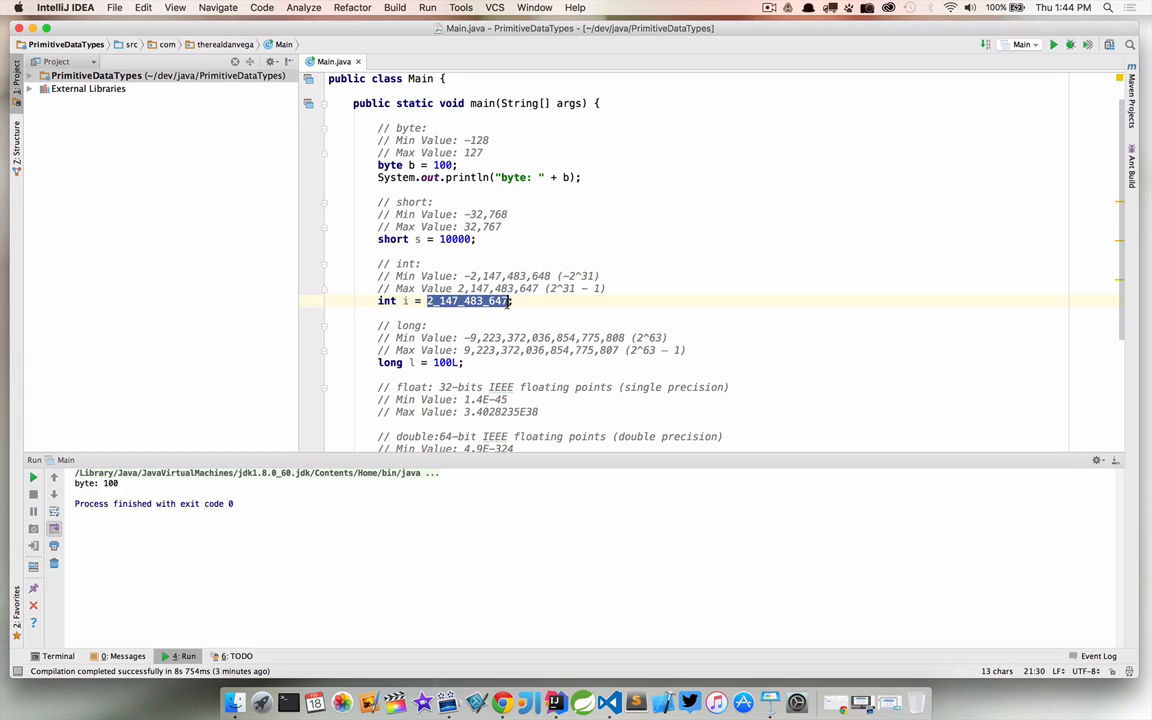
{"action": "double_click", "coordinate": [444, 362]}
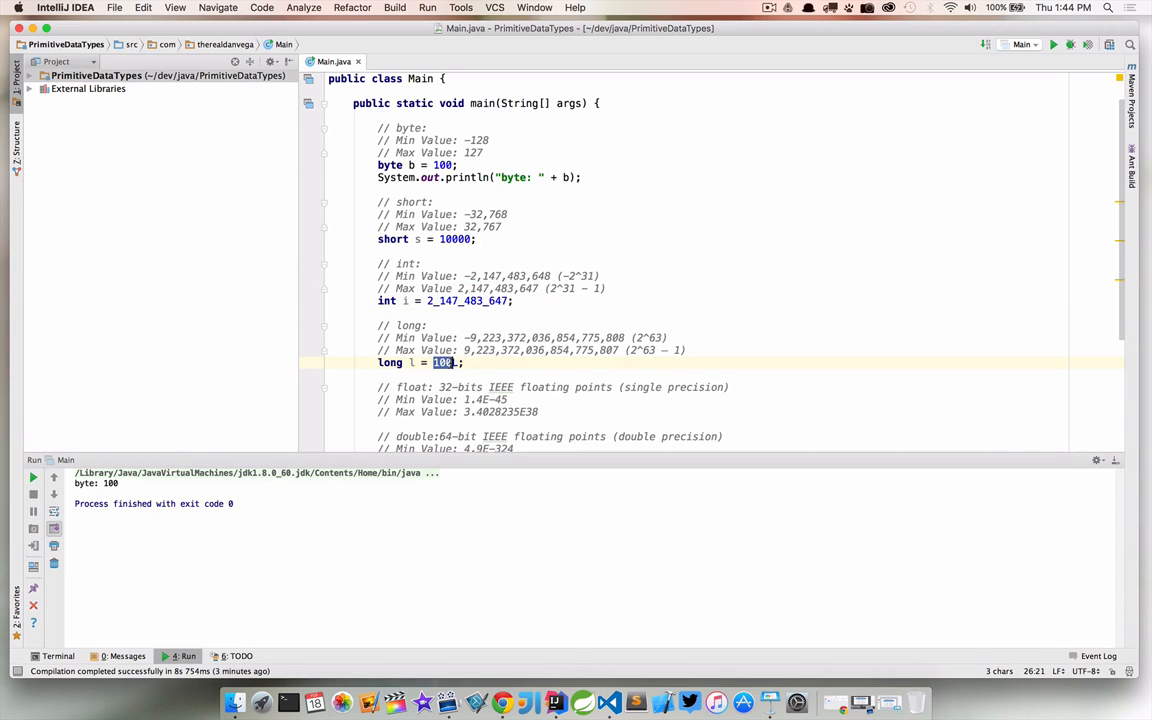
{"action": "type", "text": "2_147_483_647"}
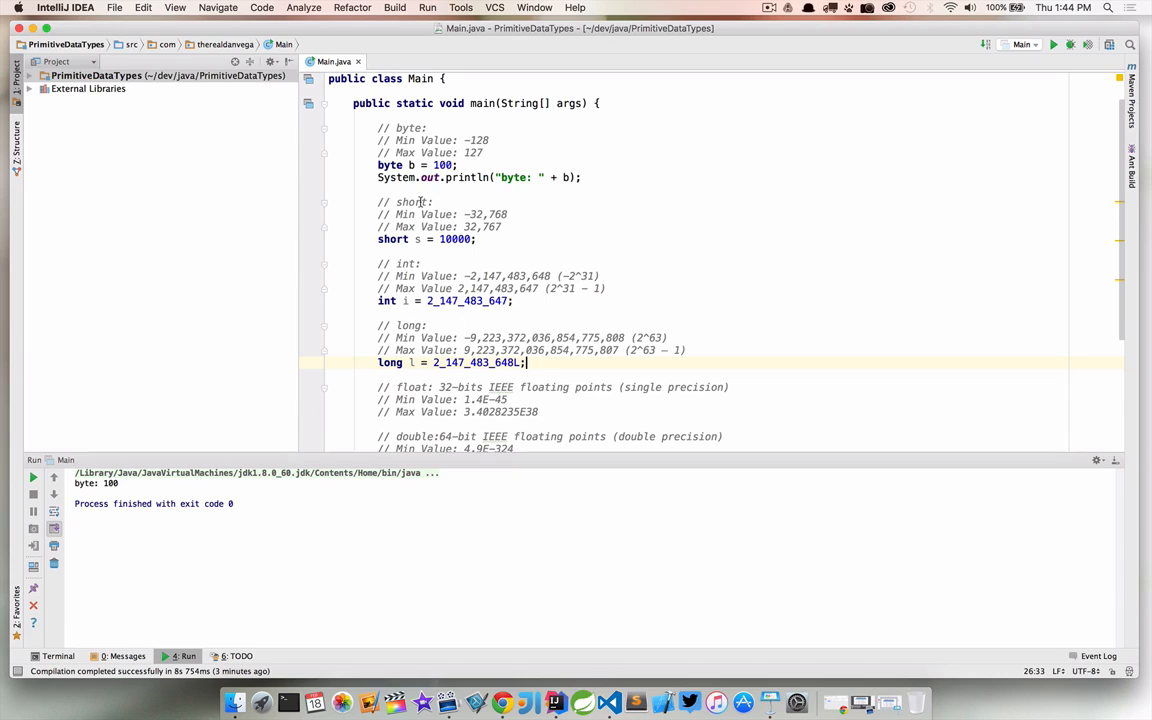
{"action": "mouse_move", "coordinate": [494, 268]}
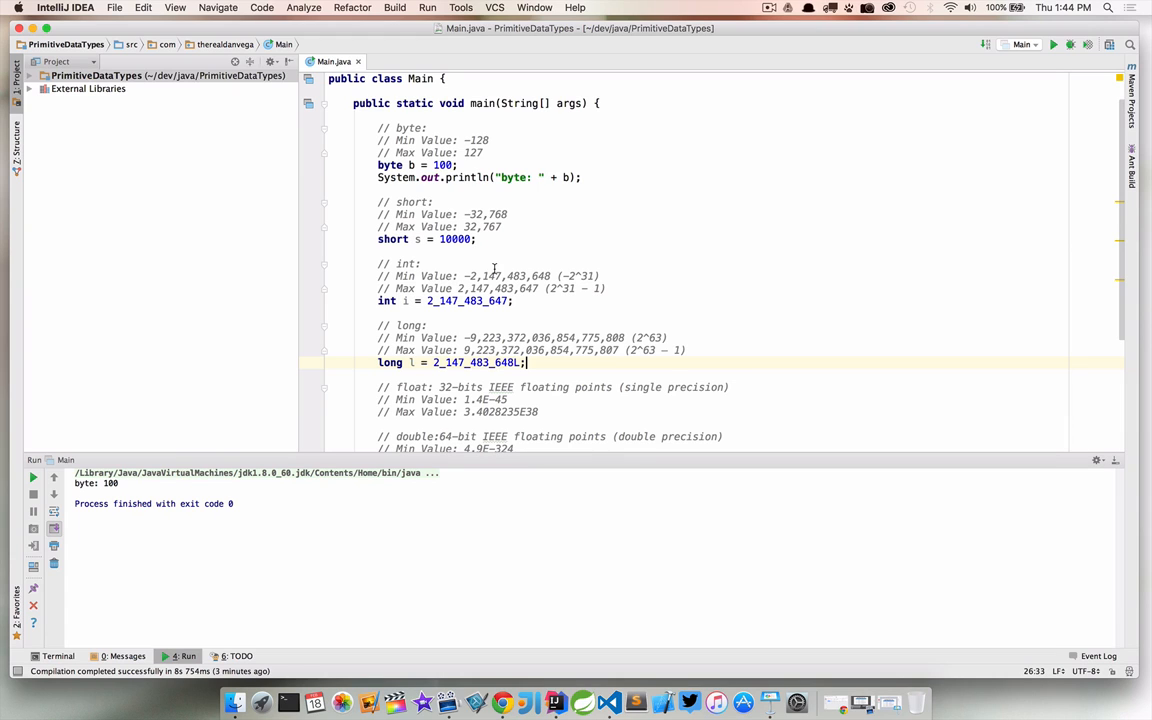
Write float f = 5.75 under the float comments, hitting the incompatible-type error.
{"action": "scroll", "scroll_direction": "down", "scroll_amount": 3}
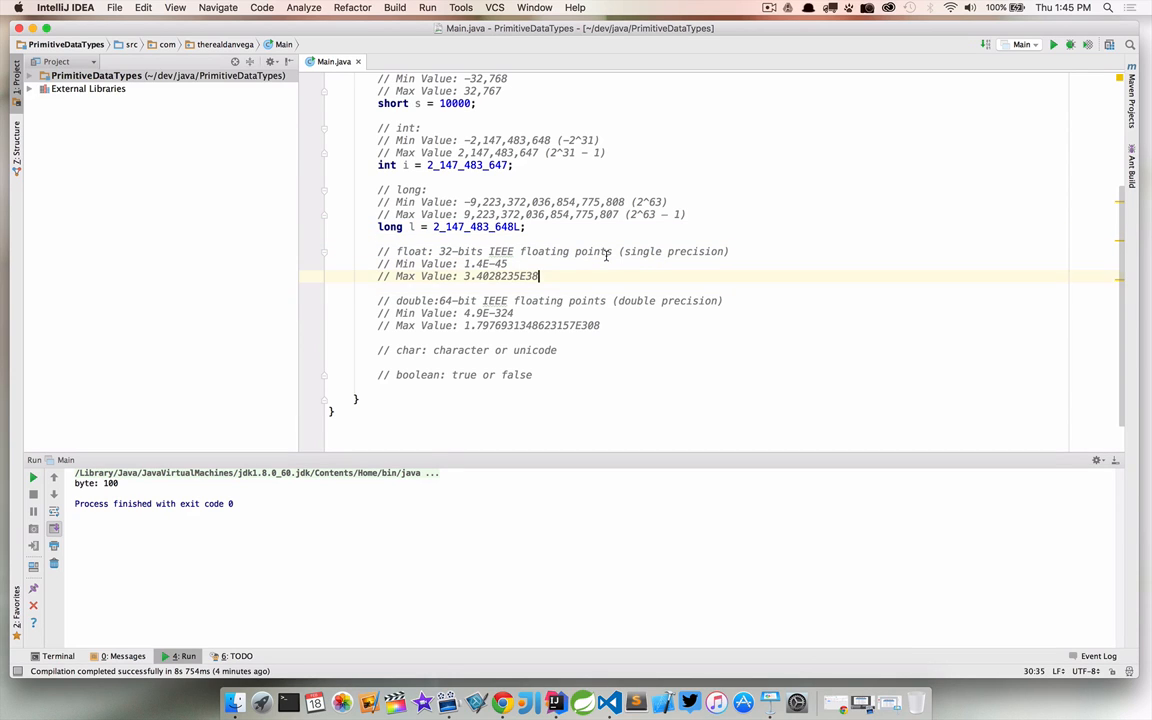
{"action": "type", "text": "float f"}
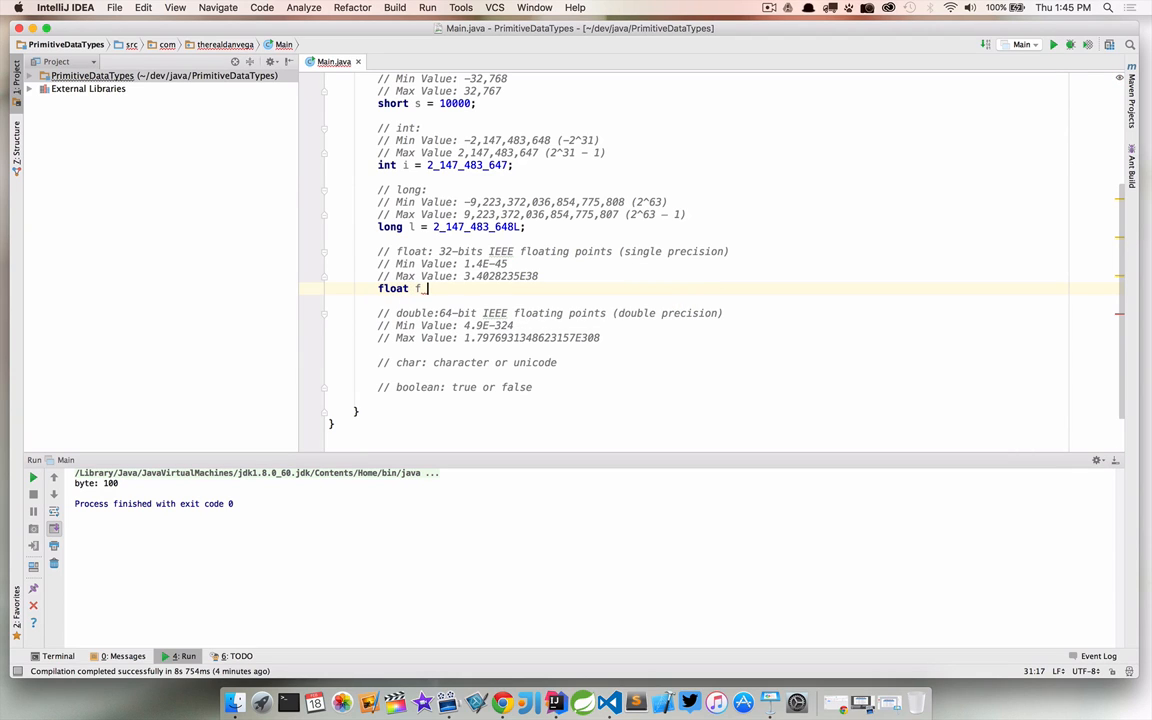
{"action": "type", "text": "="}
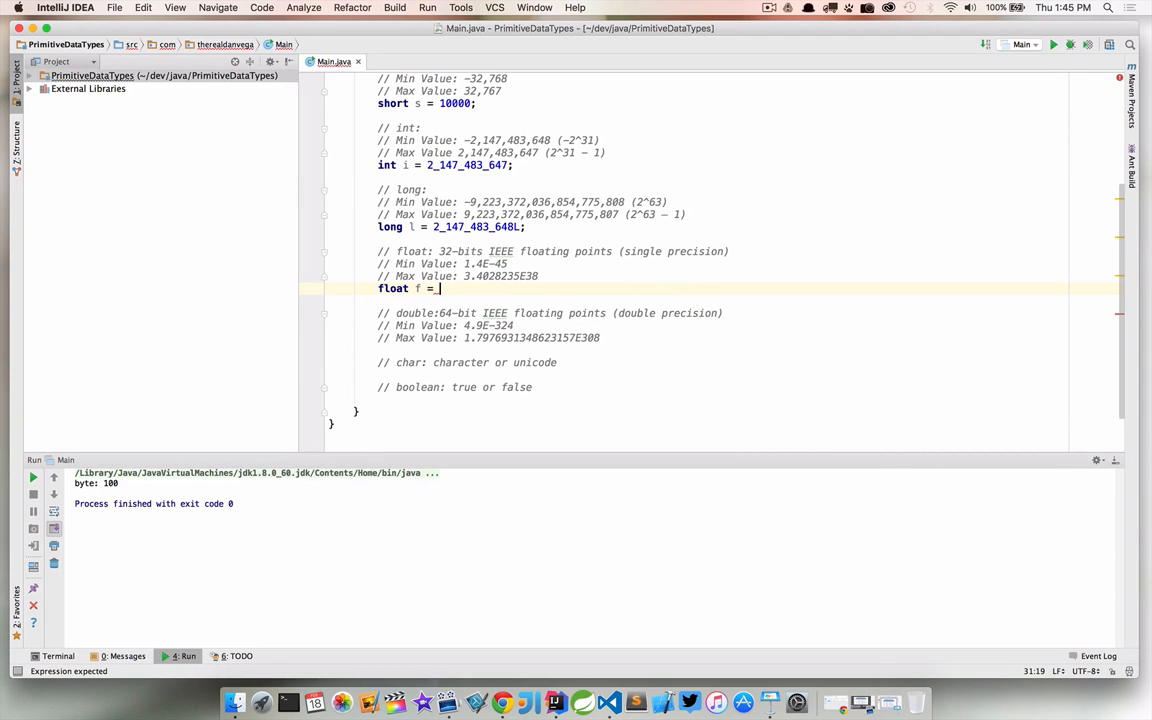
{"action": "type", "text": "5;"}
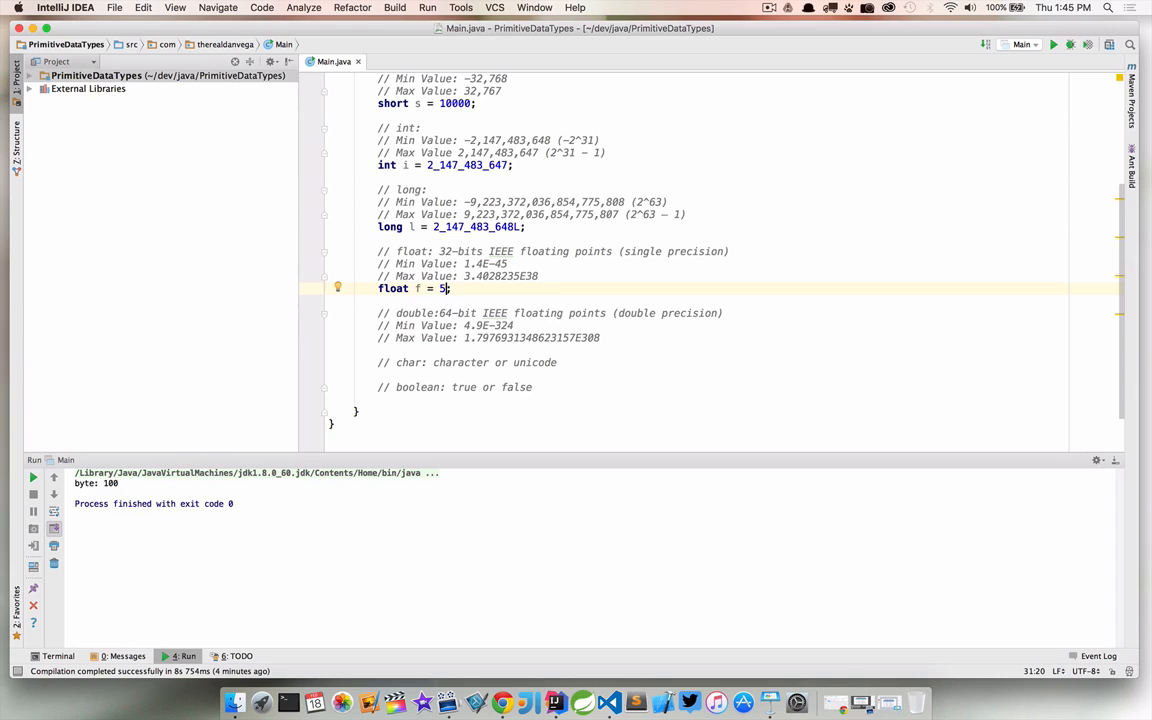
{"action": "type", "text": ".7"}
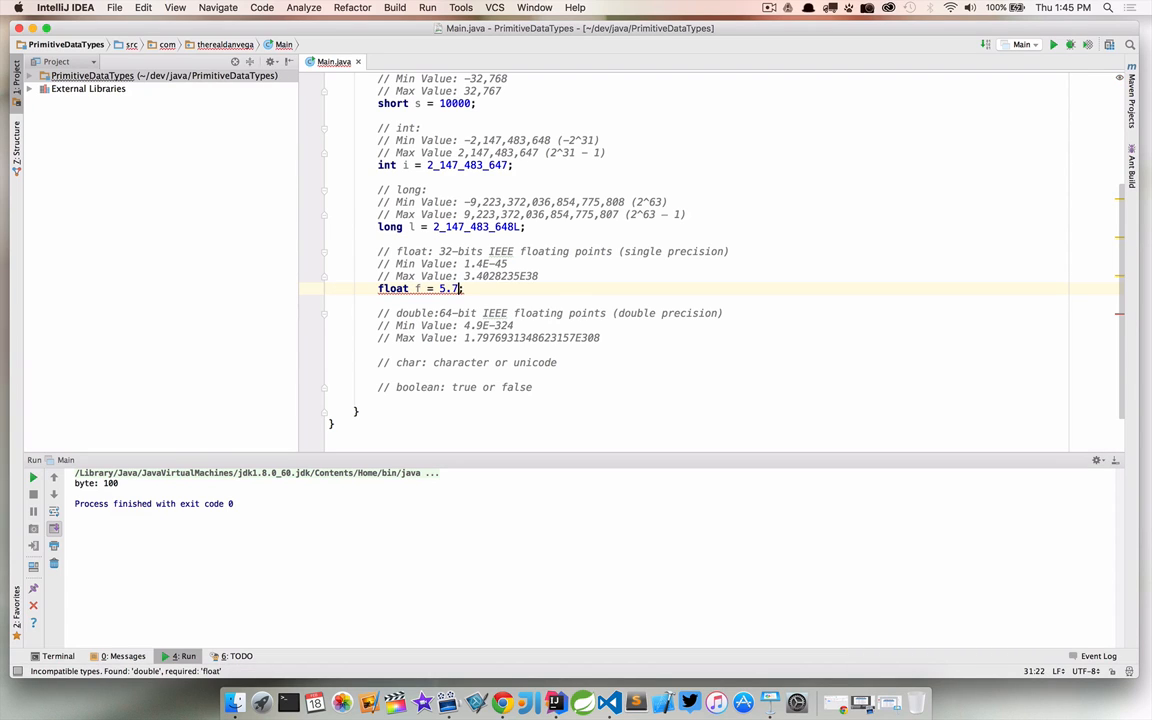
{"action": "type", "text": "5"}
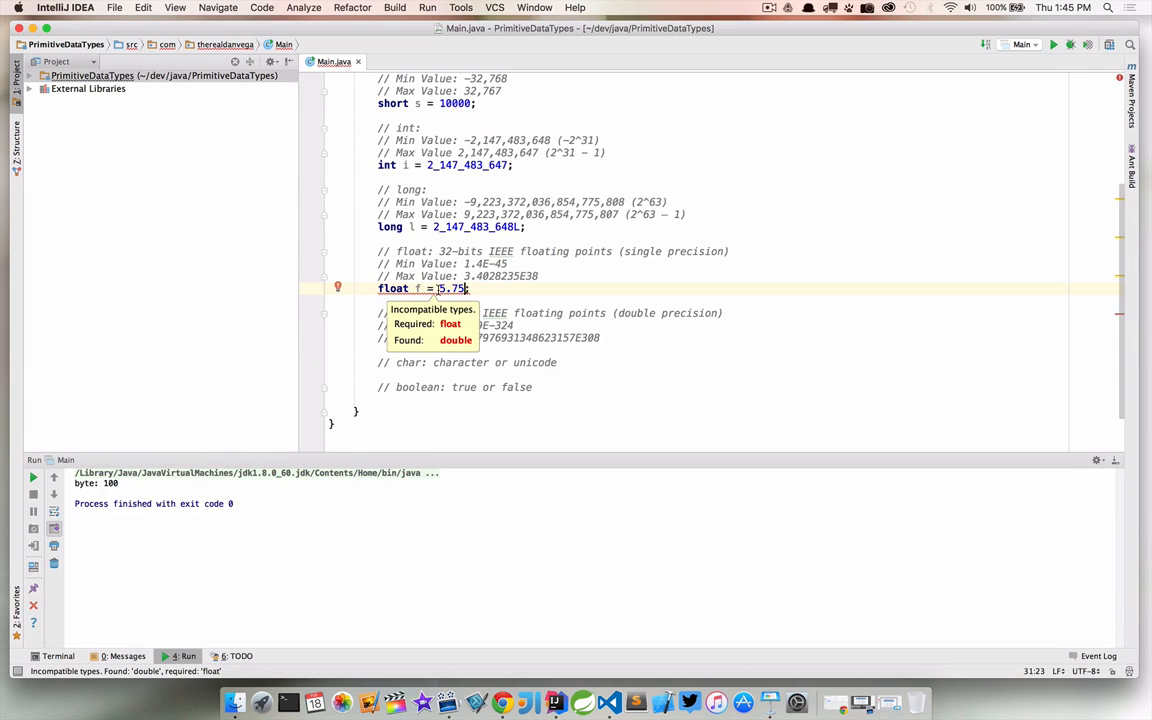
{"action": "mouse_move", "coordinate": [436, 296]}
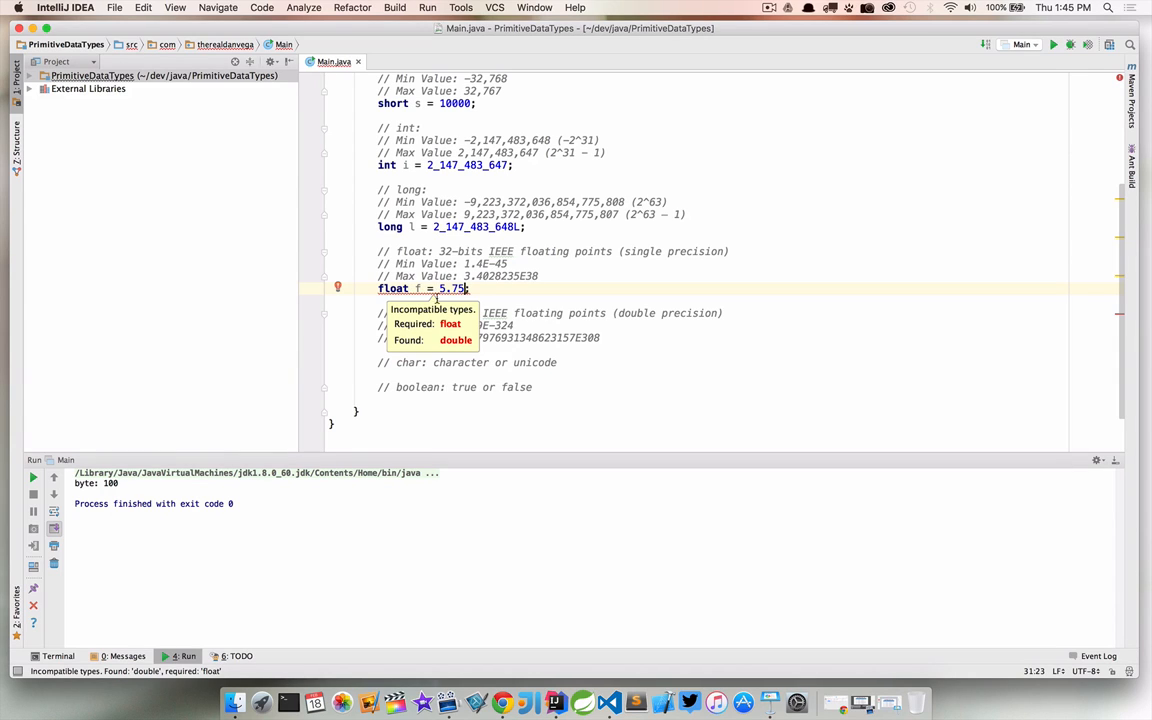
Try a + 1 expression, then settle on 5.75f with the f suffix.
{"action": "key", "text": "Backspace"}
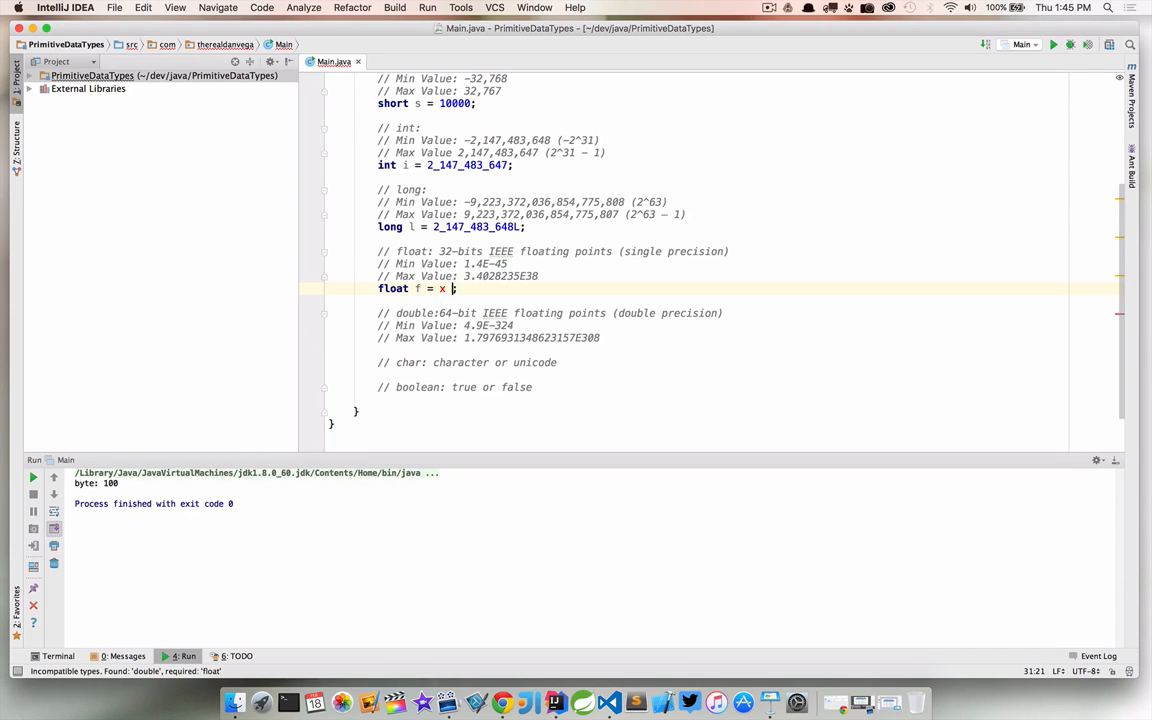
{"action": "type", "text": "+ 1"}
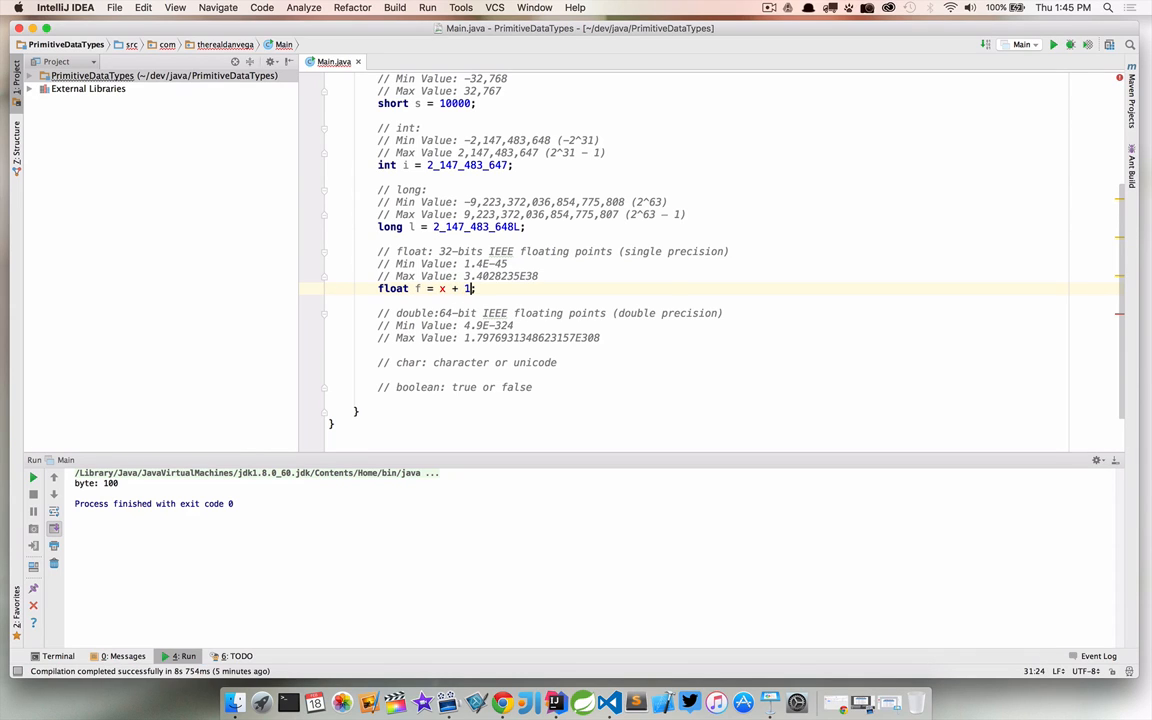
{"action": "key", "text": "backspace"}
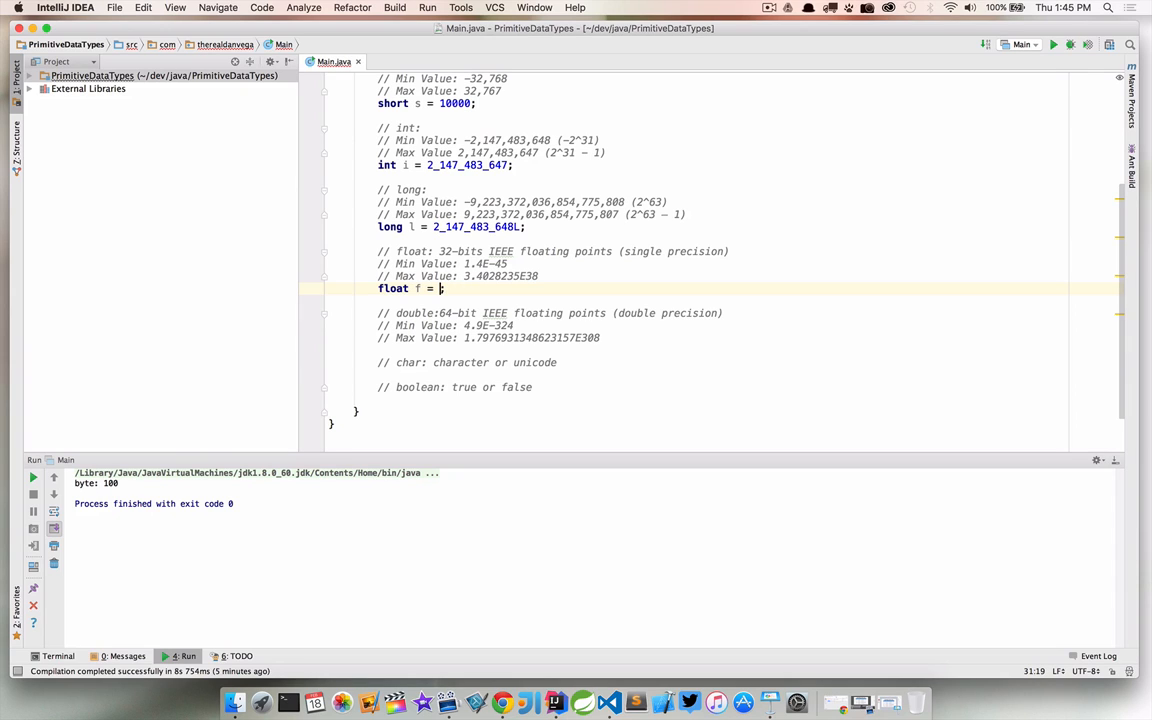
{"action": "type", "text": "5."}
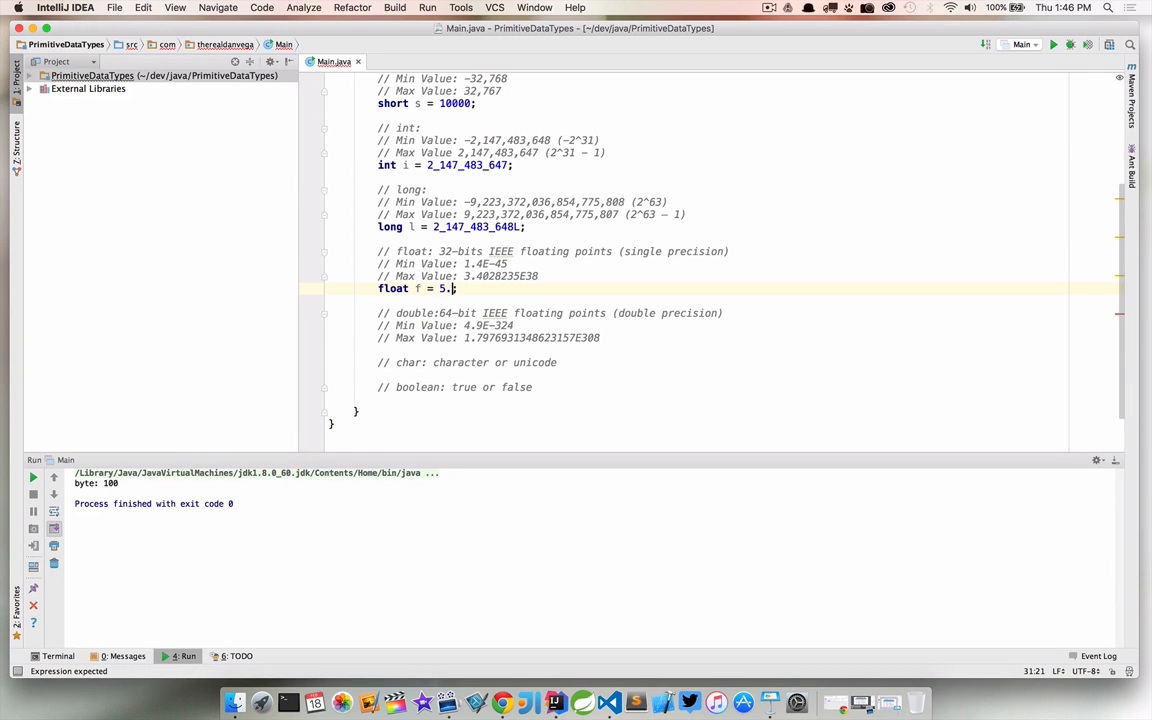
{"action": "type", "text": "75"}
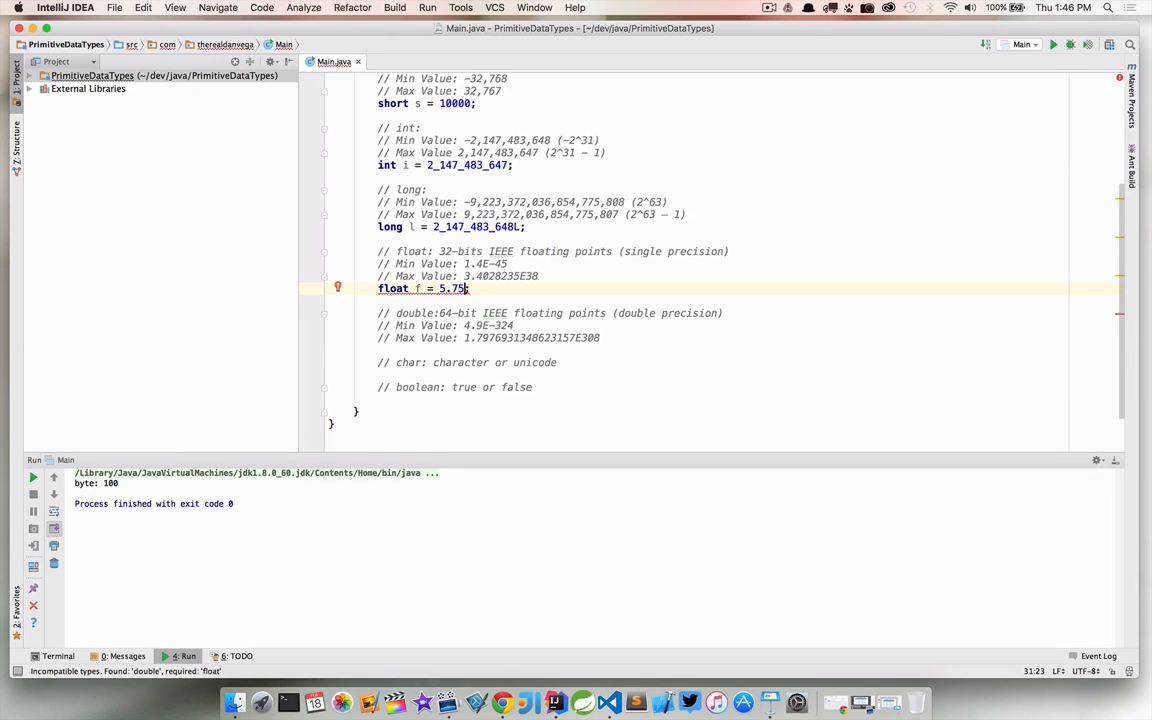
{"action": "type", "text": "f;"}
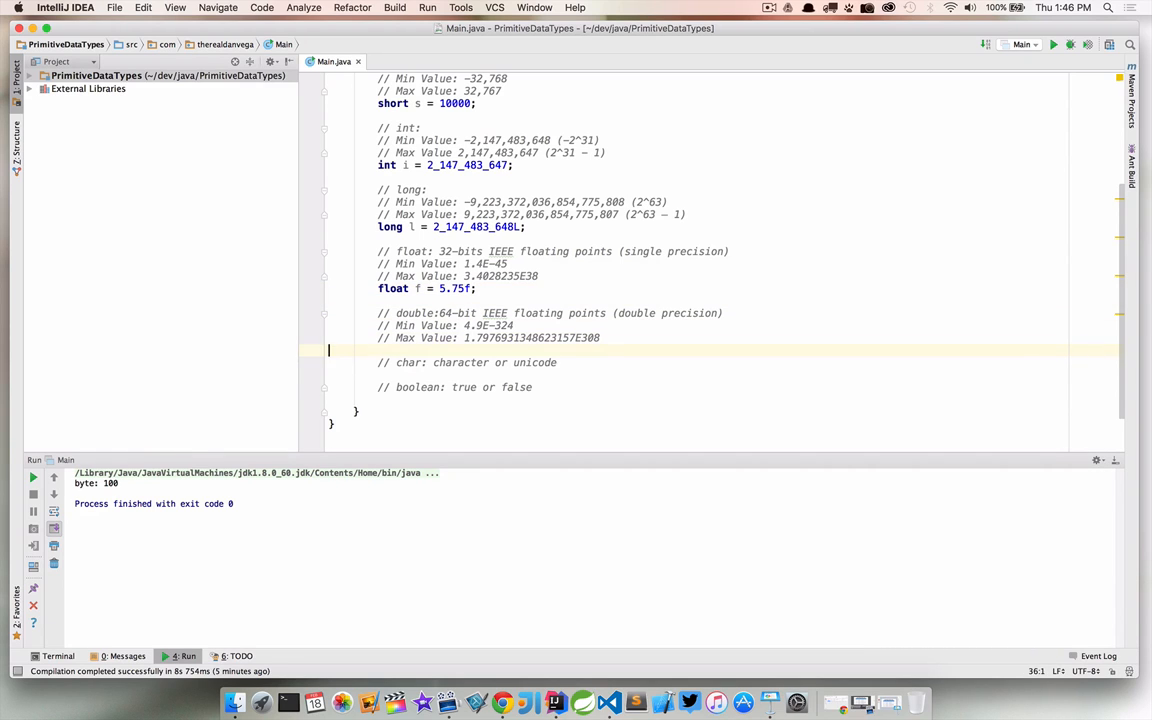
Declare double d = 1.25d; under the double comments.
{"action": "type", "text": "do"}
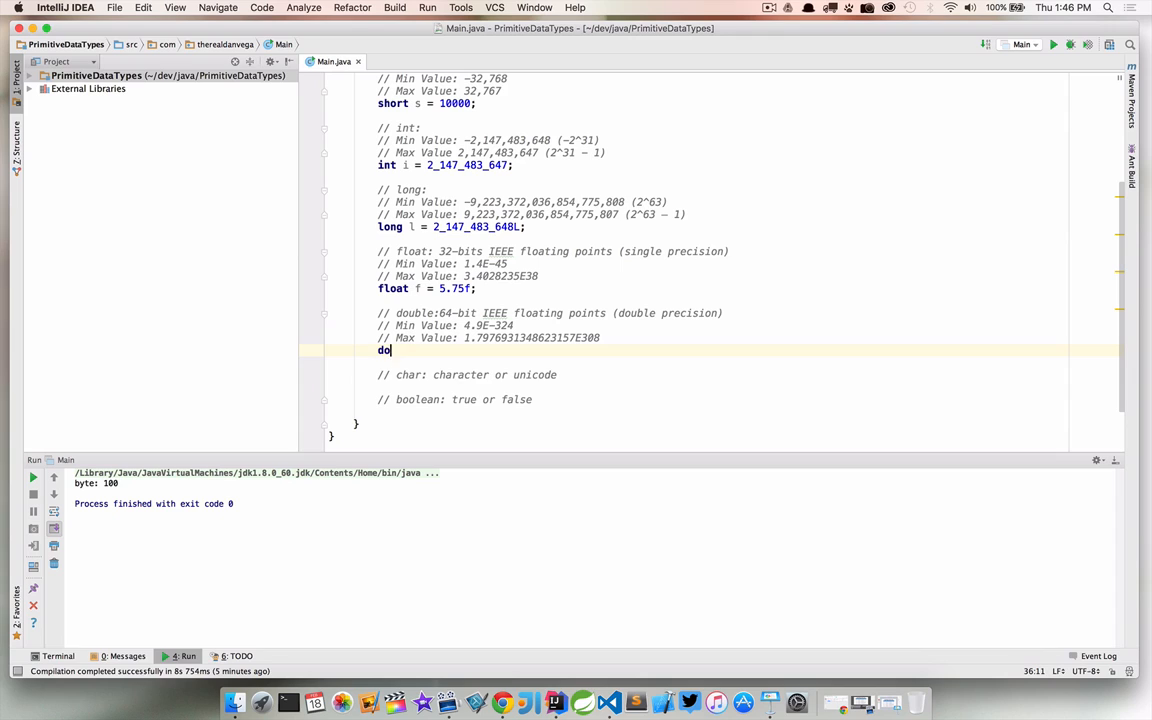
{"action": "type", "text": "uble d ="}
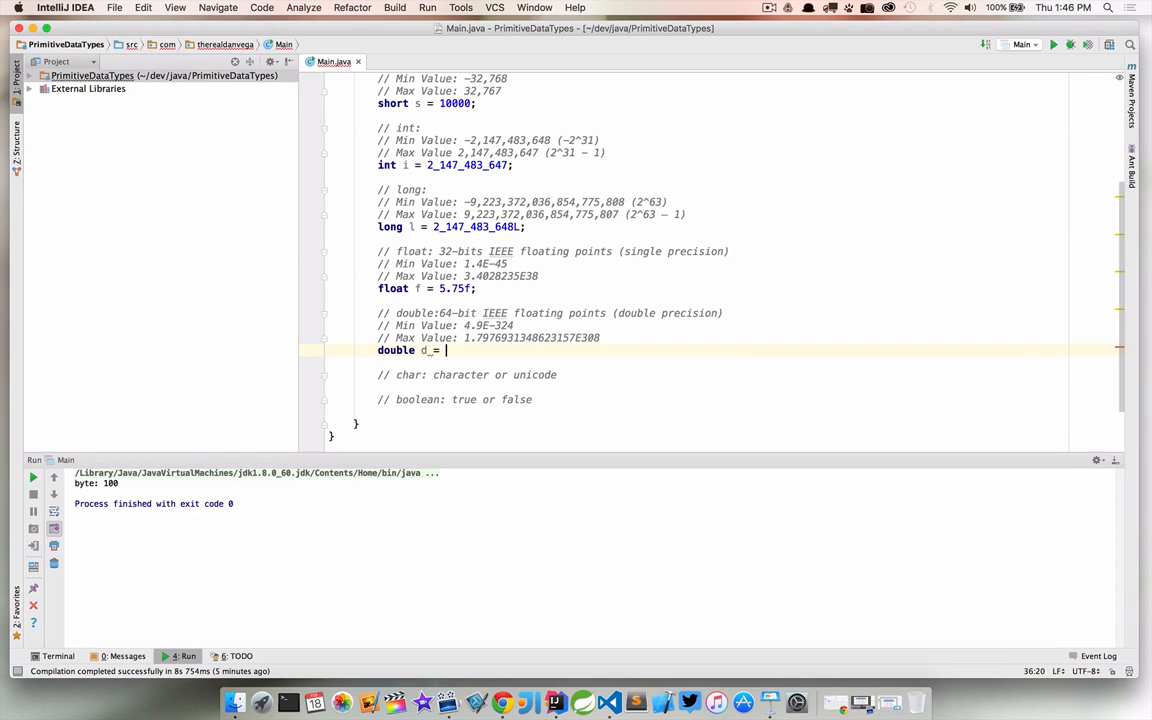
{"action": "type", "text": "1.2"}
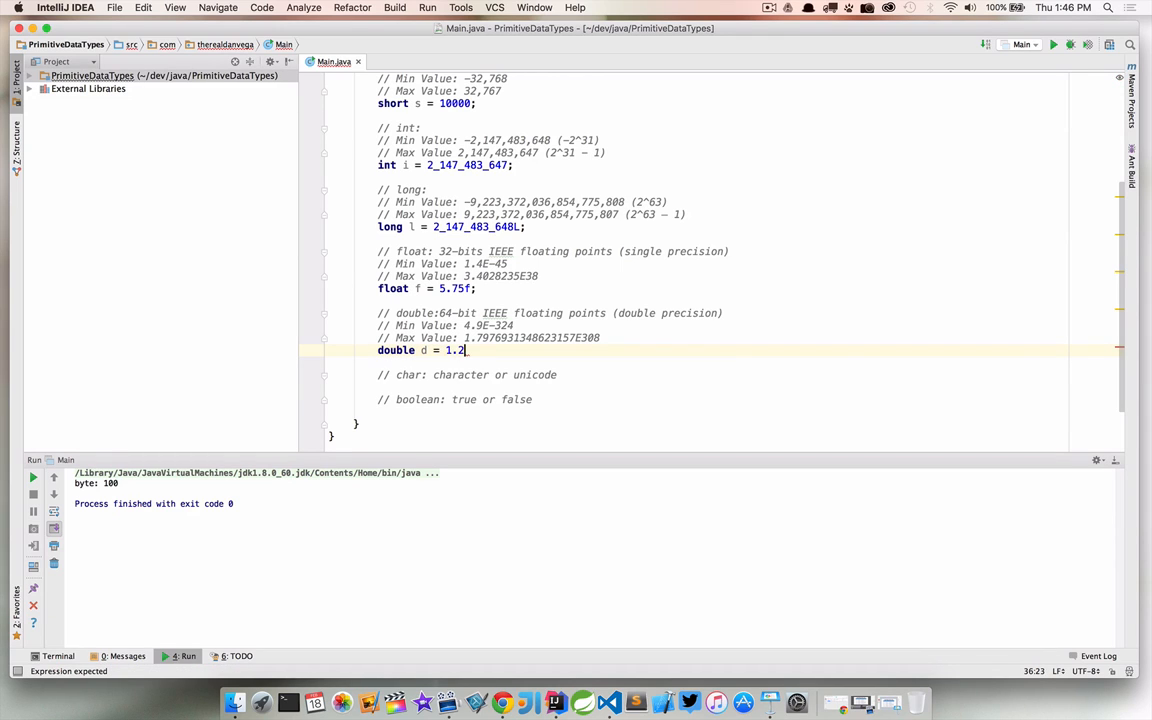
{"action": "type", "text": "5;"}
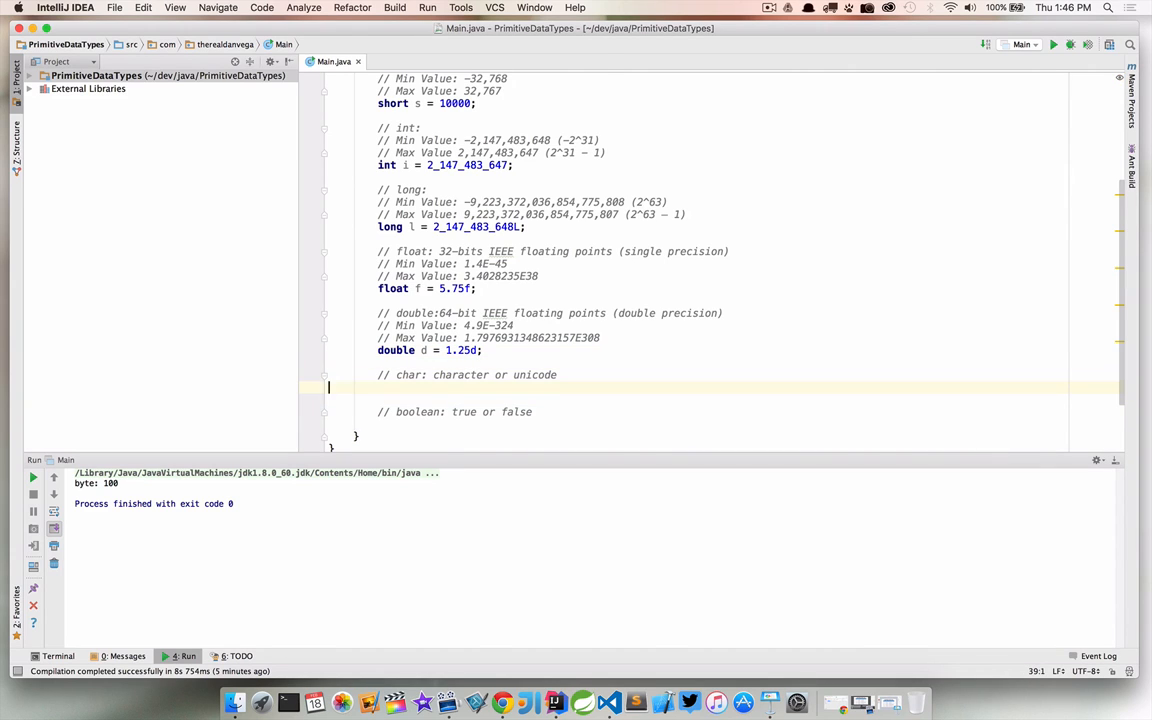
Declare char c = 'c'; under the char comment, removing a multi-character literal error.
{"action": "left_click", "coordinate": [378, 388]}
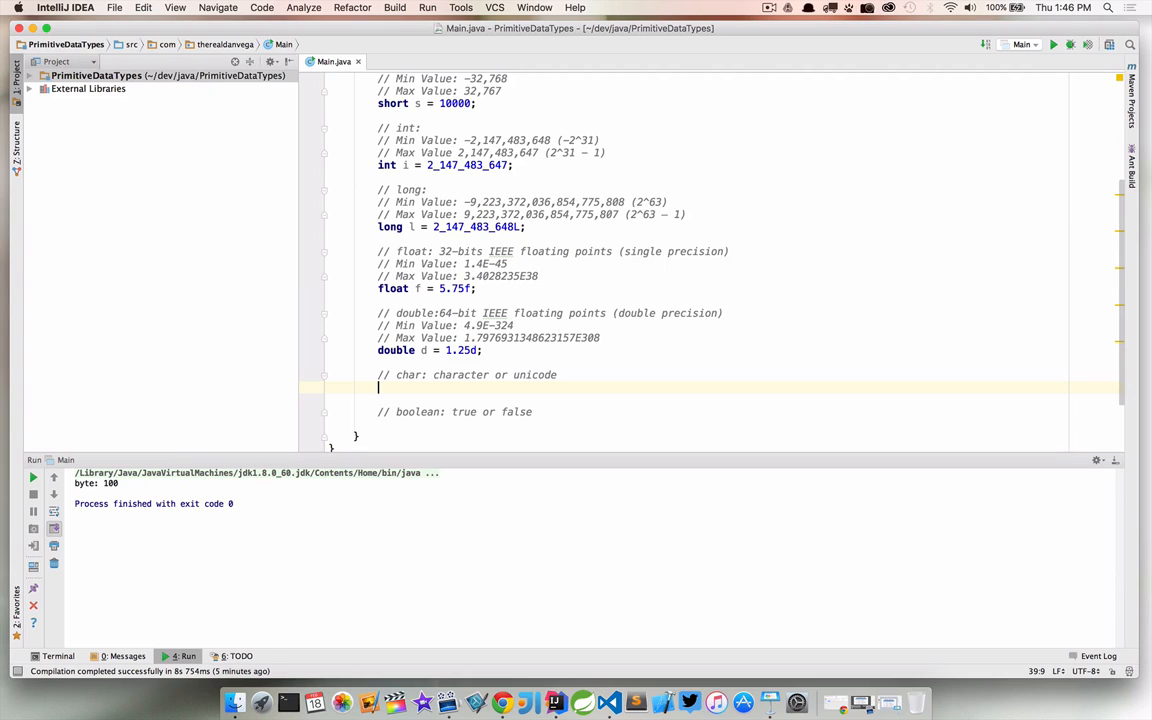
{"action": "type", "text": "cahr"}
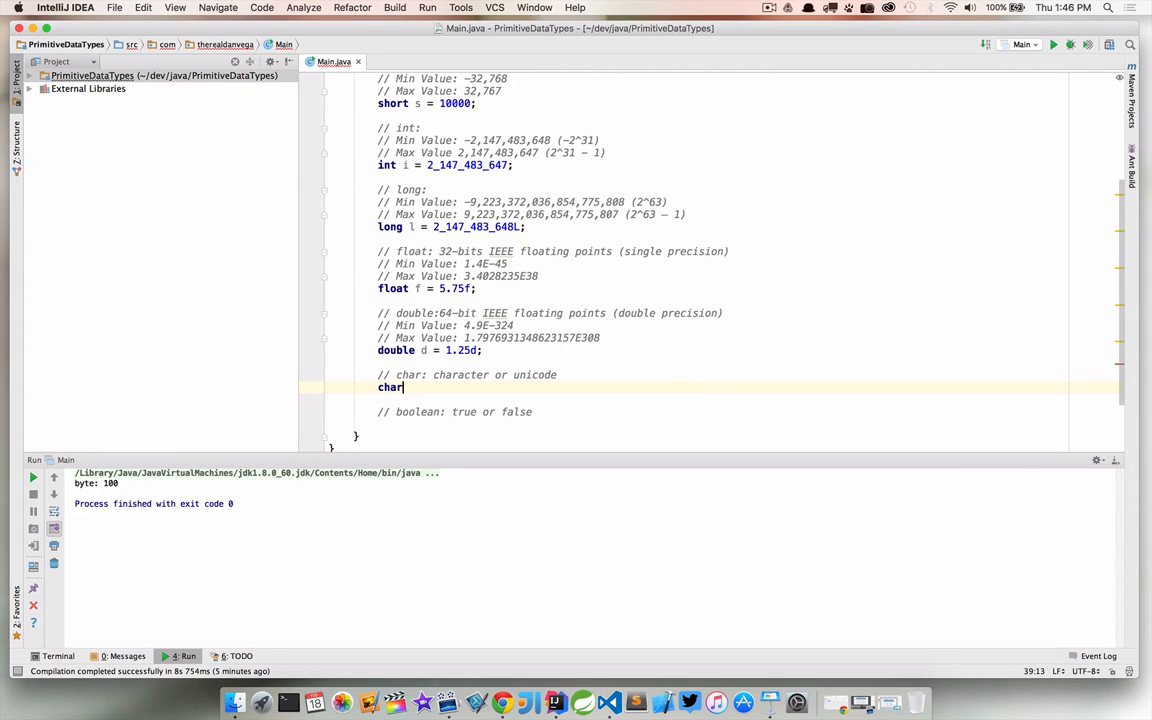
{"action": "type", "text": "c = 'c'"}
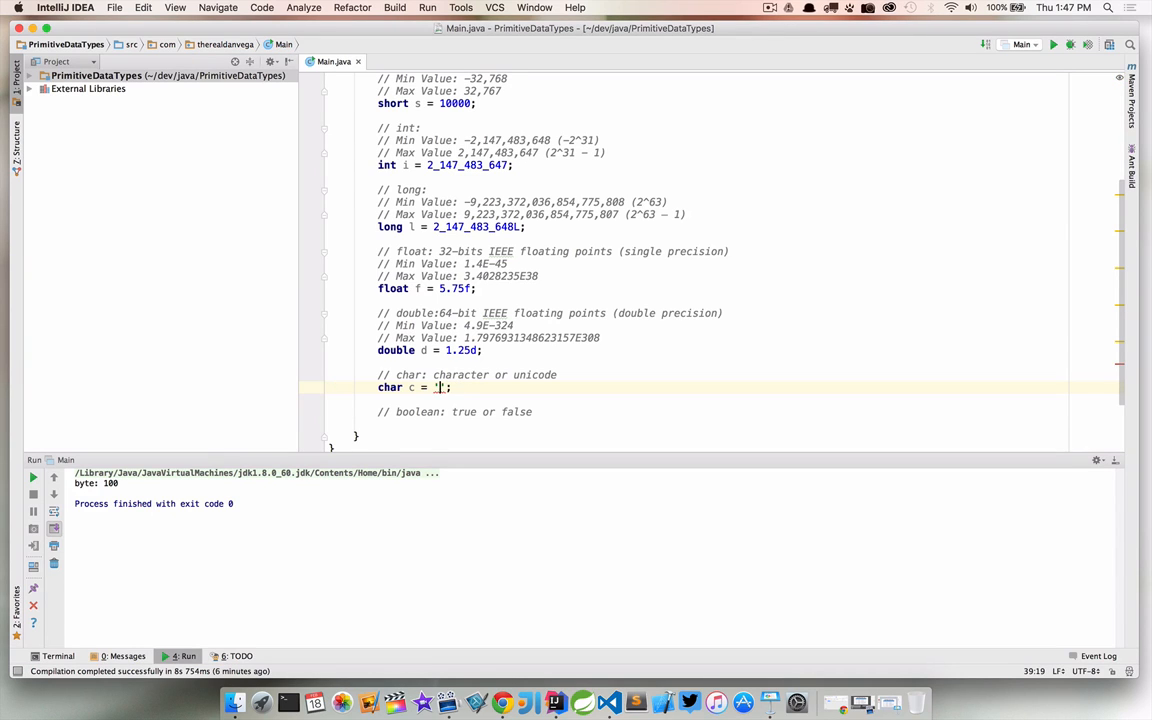
{"action": "type", "text": "dfdsf"}
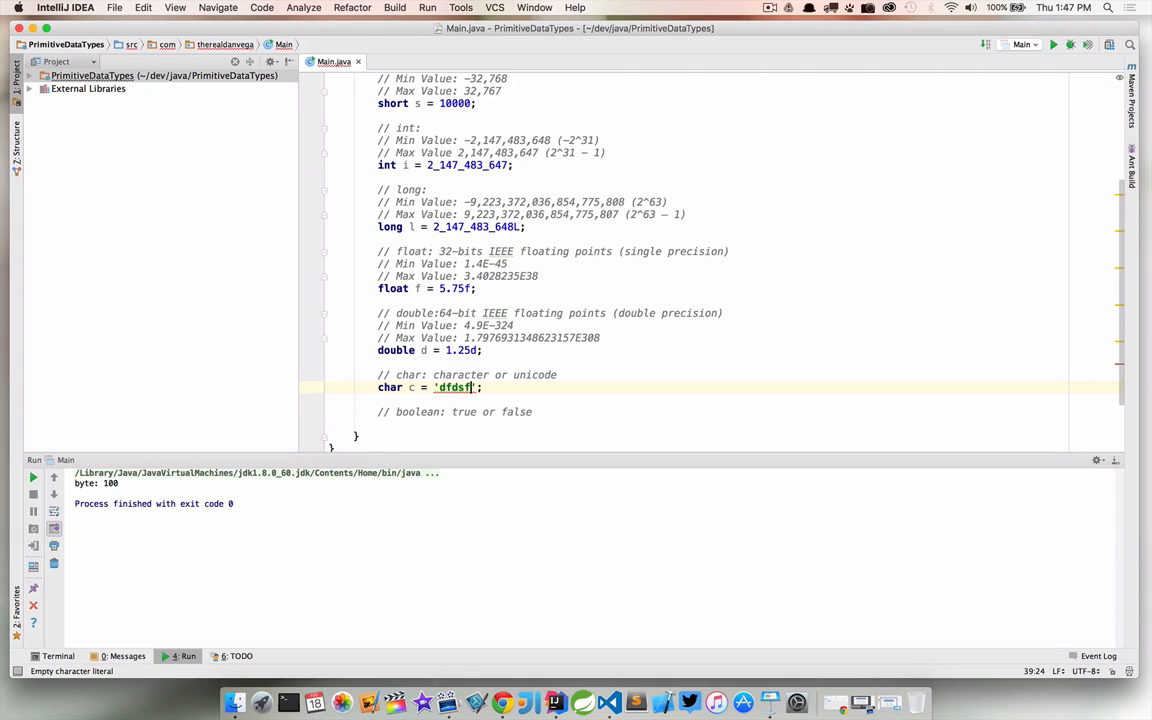
{"action": "mouse_move", "coordinate": [462, 388]}
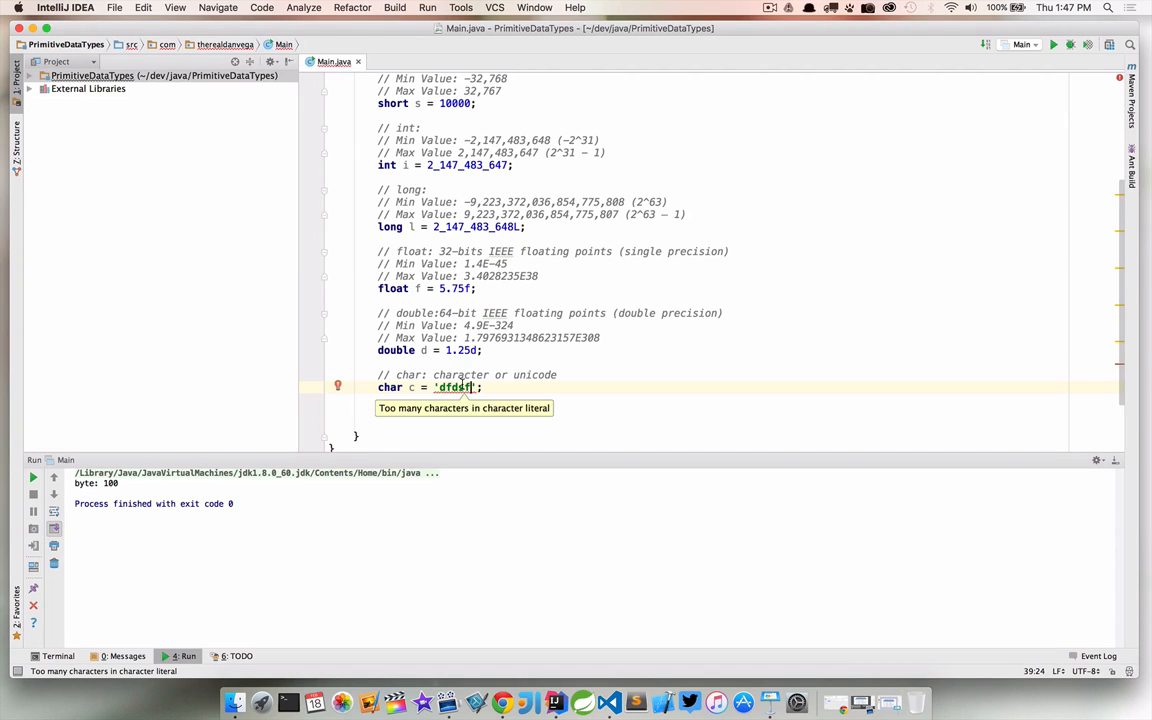
{"action": "key", "text": "Backspace"}
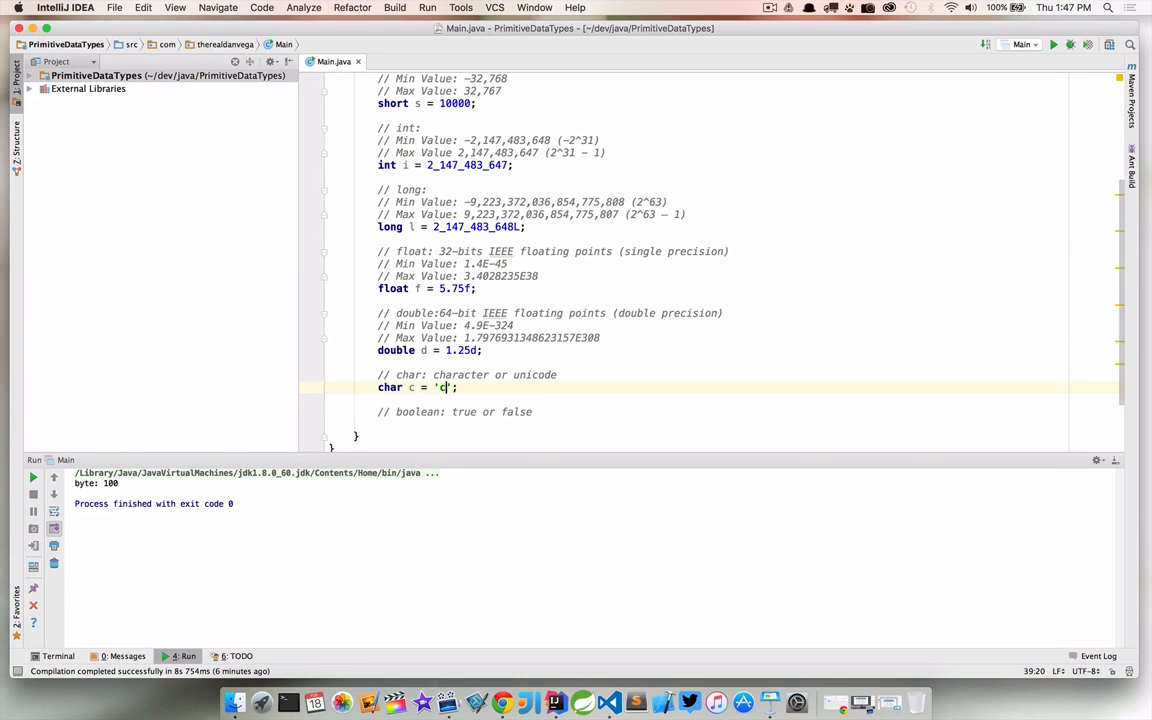
{"action": "type", "text": "c"}
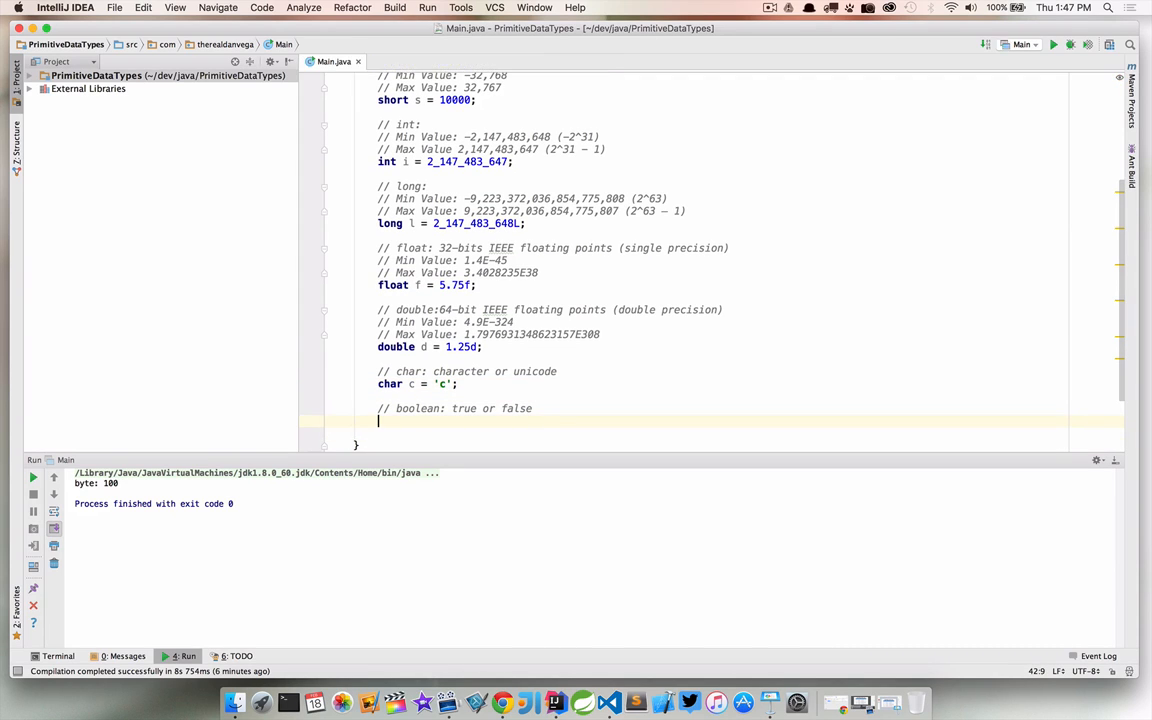
Declare boolean bool = true; then assign 10 to it to show the incompatible-type error.
{"action": "type", "text": "boolean bool ="}
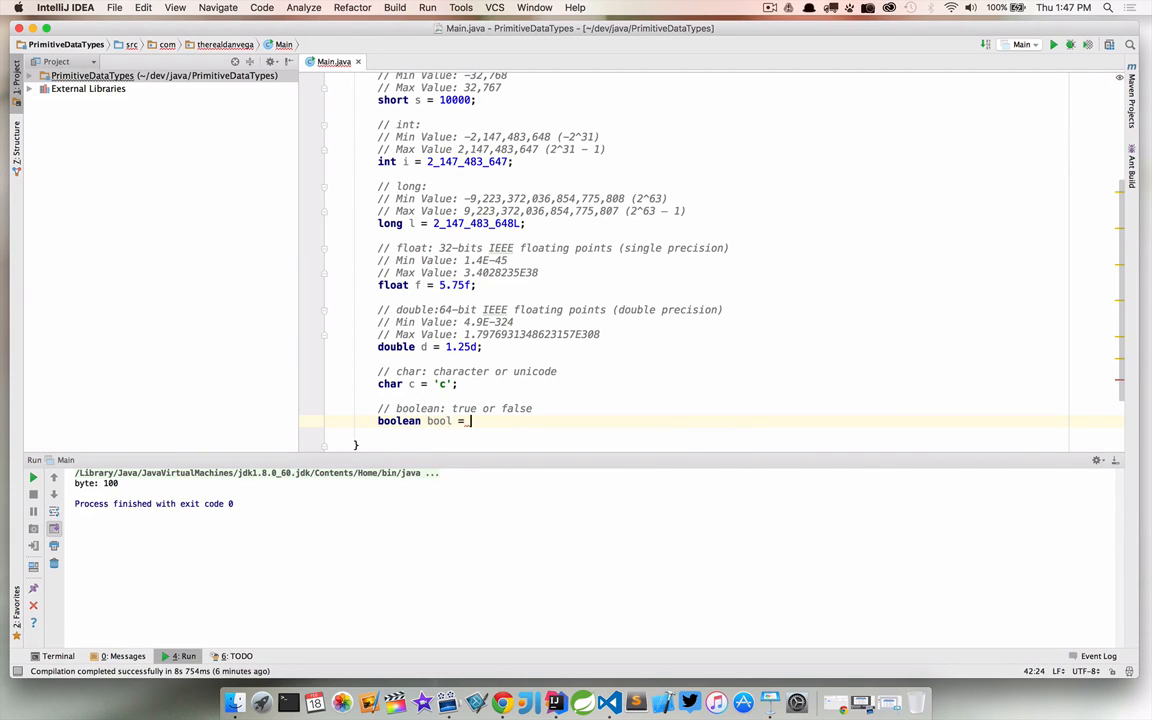
{"action": "type", "text": "true;"}
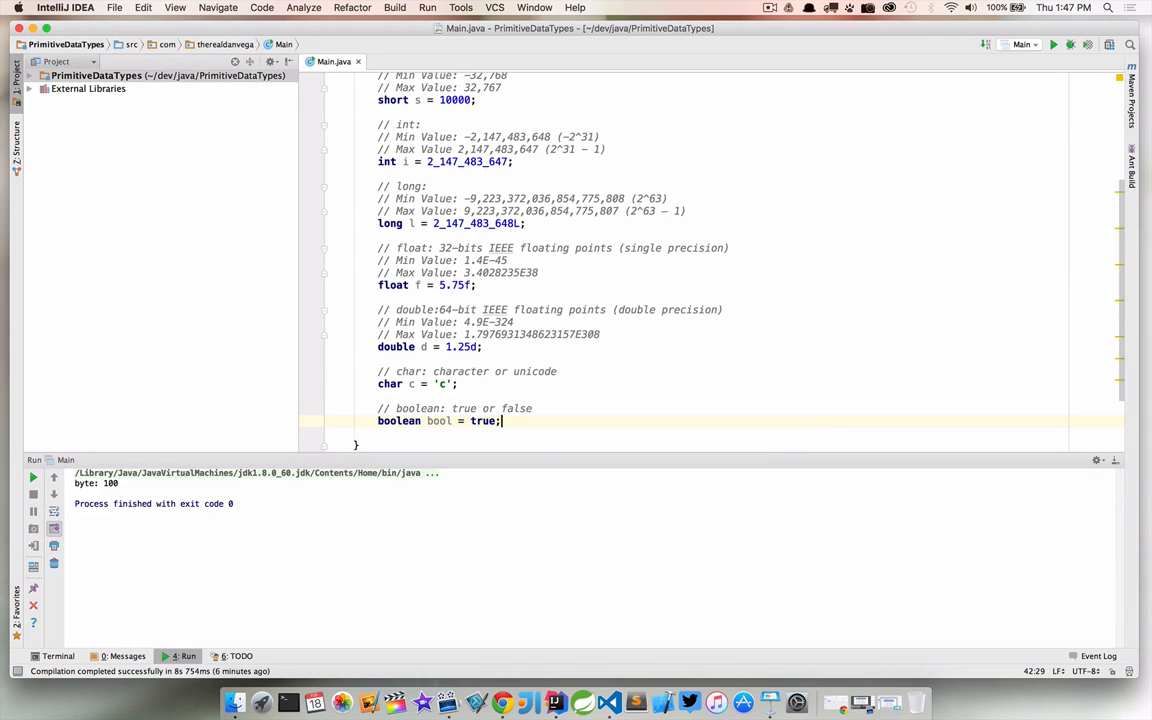
{"action": "type", "text": "10"}
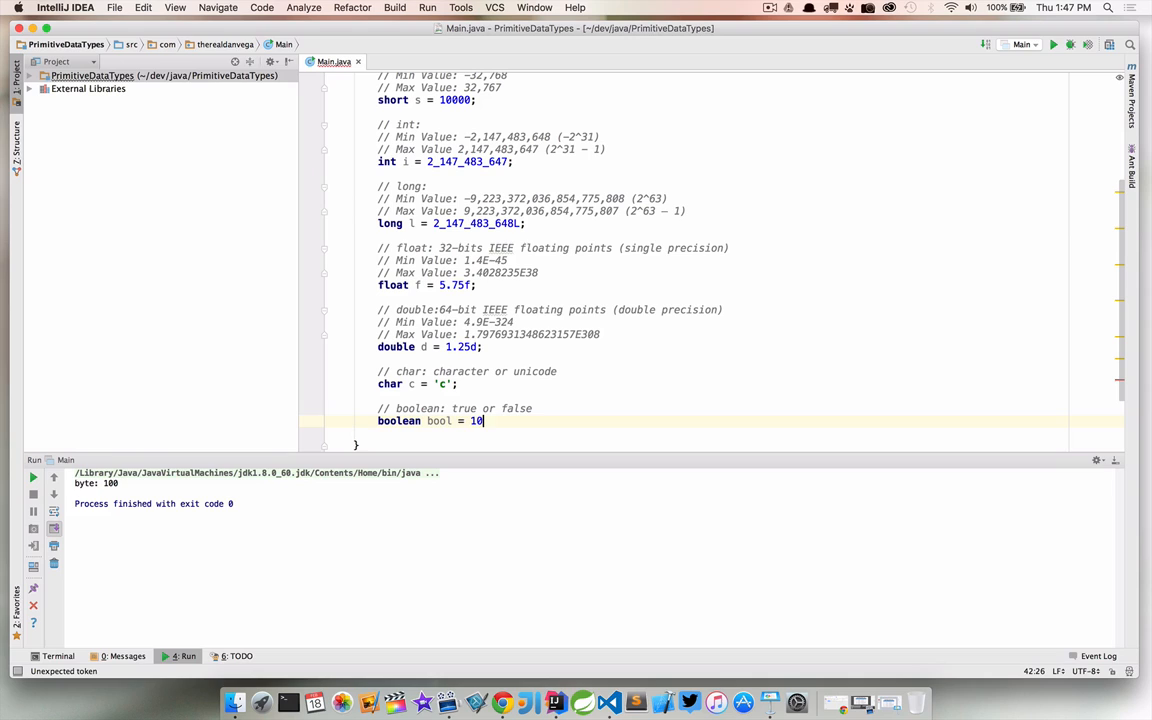
{"action": "type", "text": ";"}
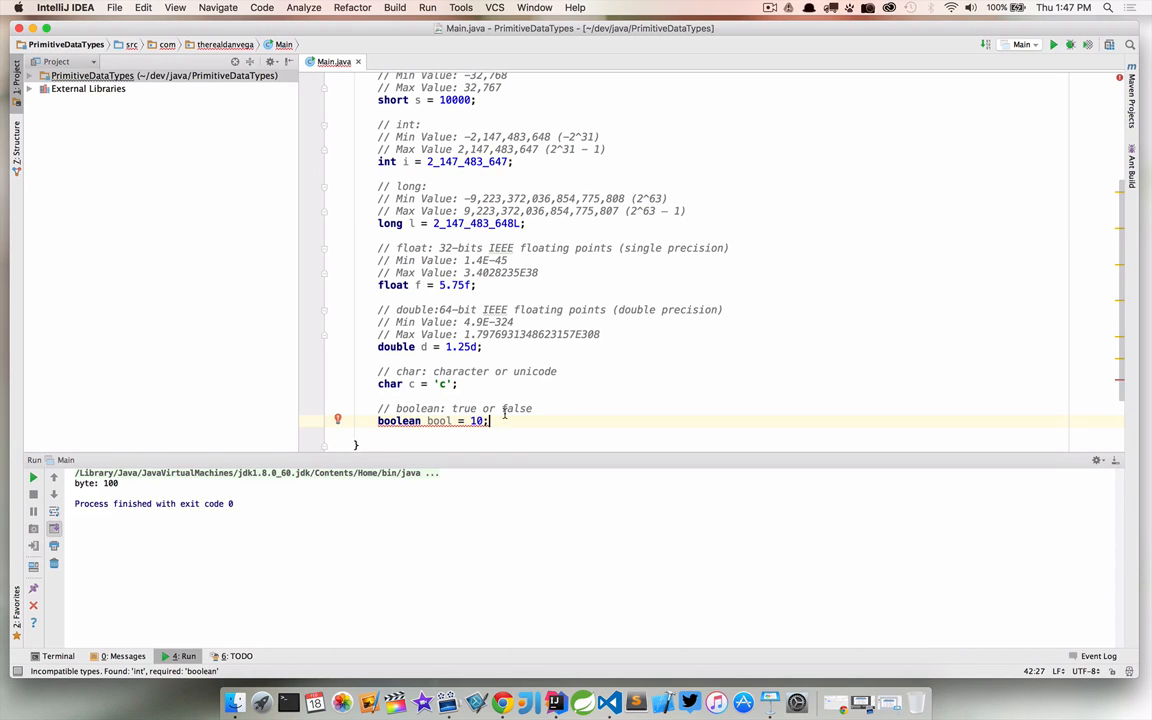
{"action": "mouse_move", "coordinate": [476, 420]}
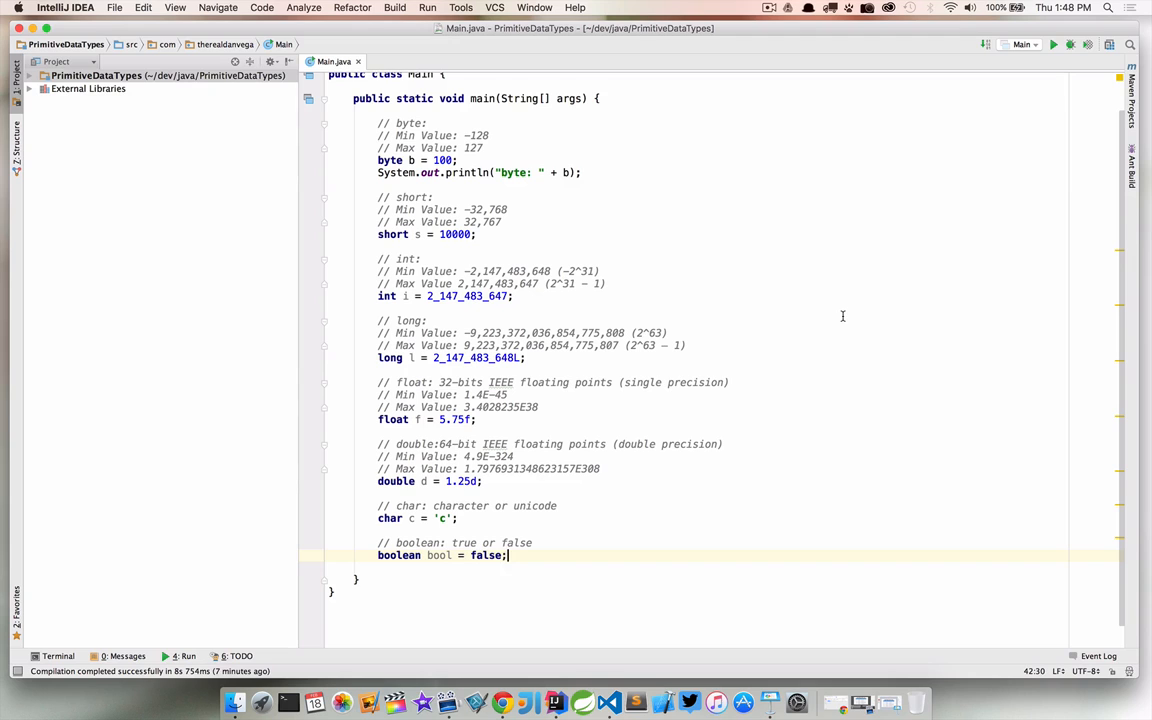
{"action": "mouse_move", "coordinate": [660, 366]}
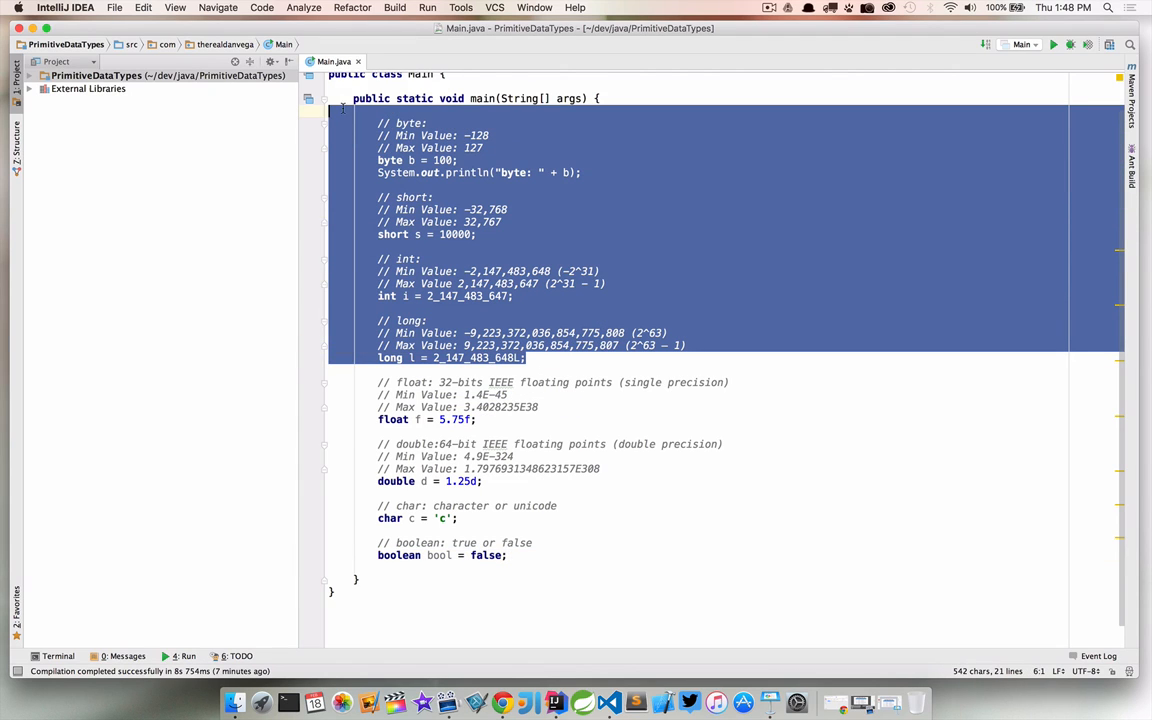
{"action": "mouse_move", "coordinate": [562, 128]}
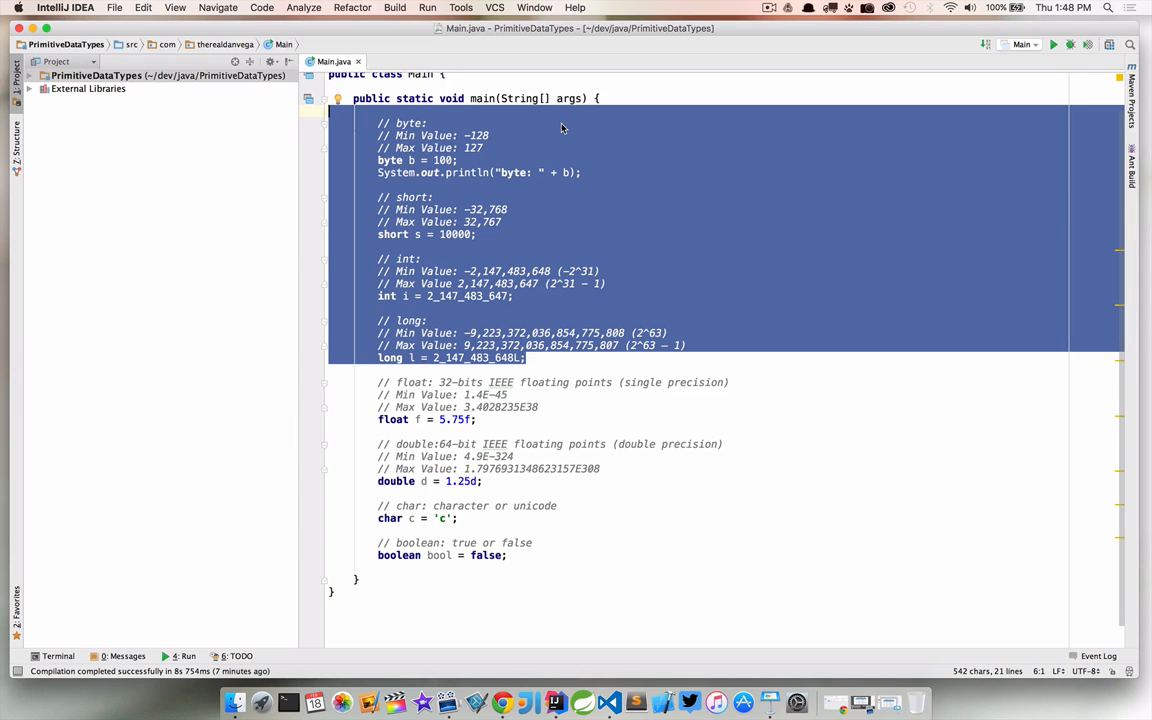